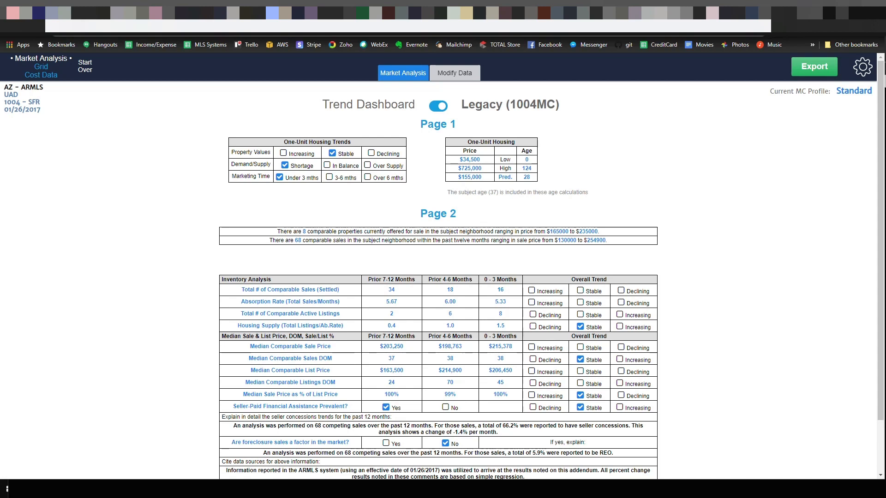
{"action": "mouse_move", "coordinate": [704, 189]}
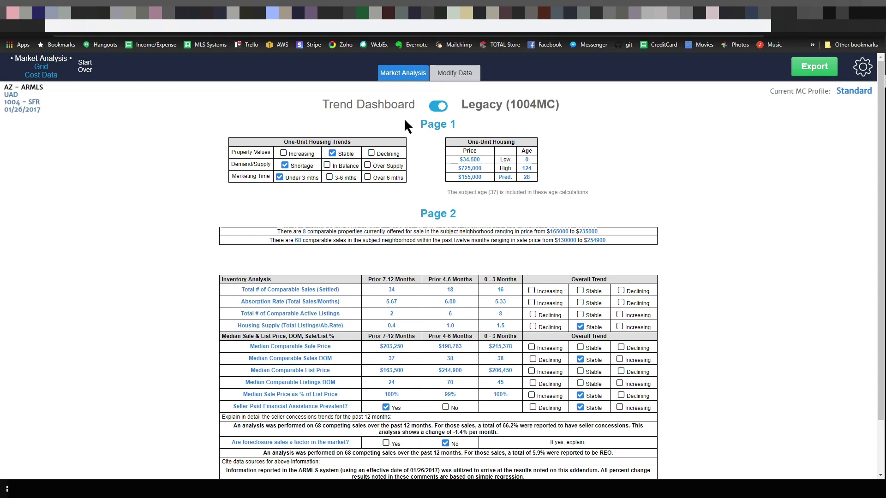
{"action": "mouse_move", "coordinate": [157, 231]}
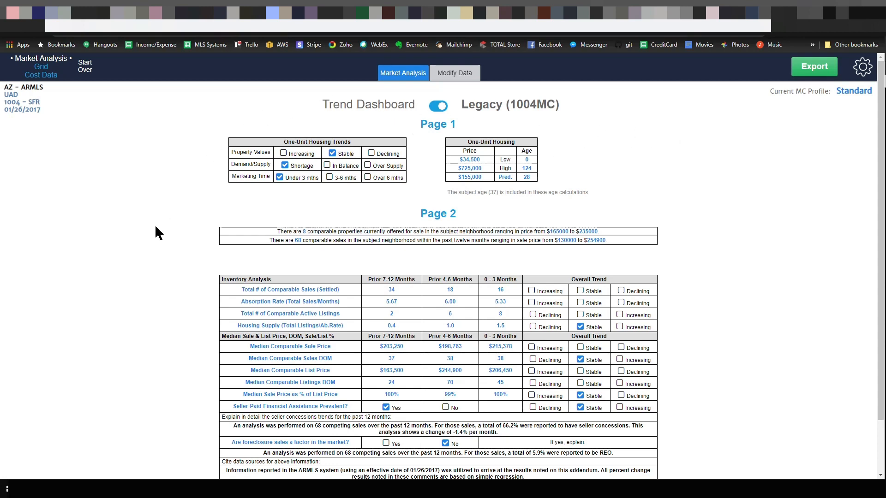
{"action": "mouse_move", "coordinate": [792, 321]}
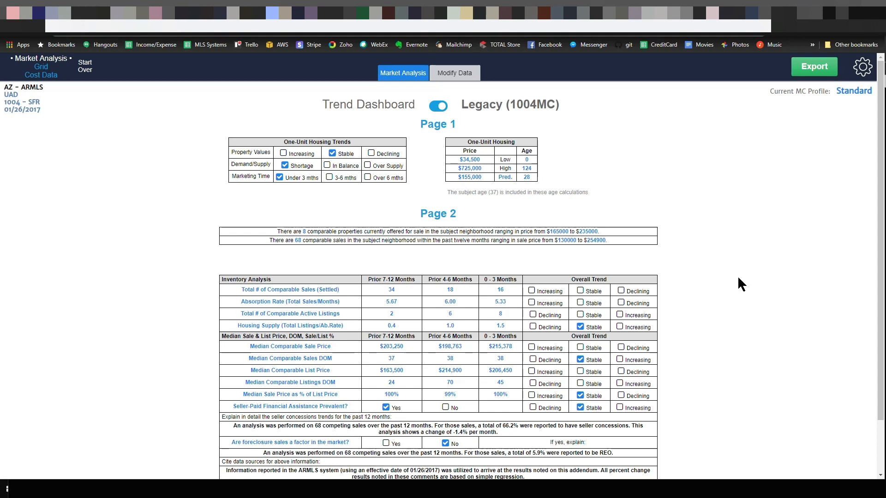
{"action": "mouse_move", "coordinate": [749, 264]}
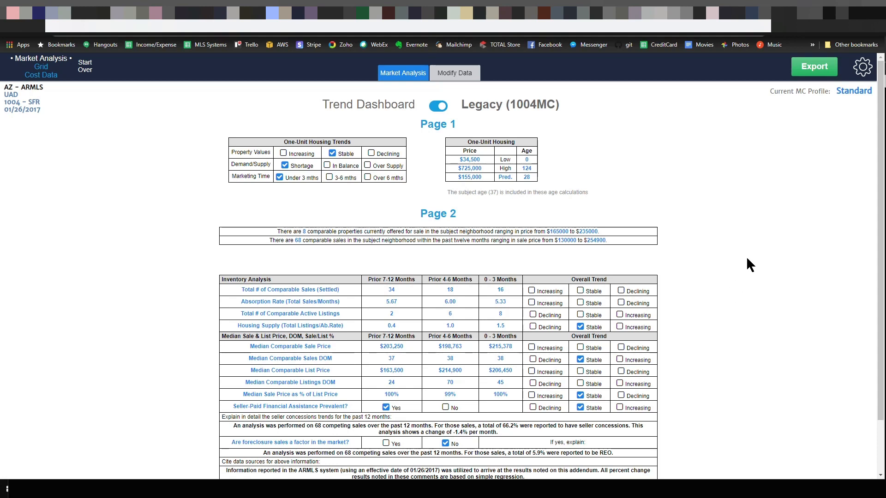
{"action": "mouse_move", "coordinate": [412, 269]}
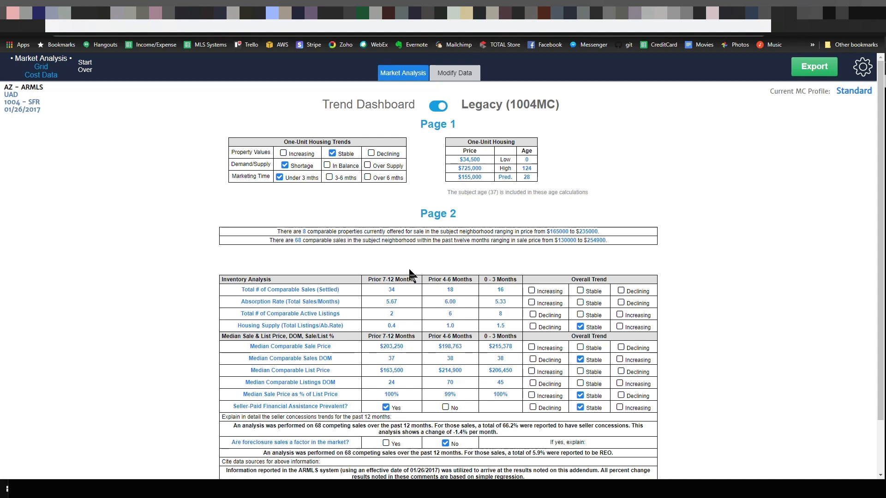
{"action": "mouse_move", "coordinate": [407, 310]}
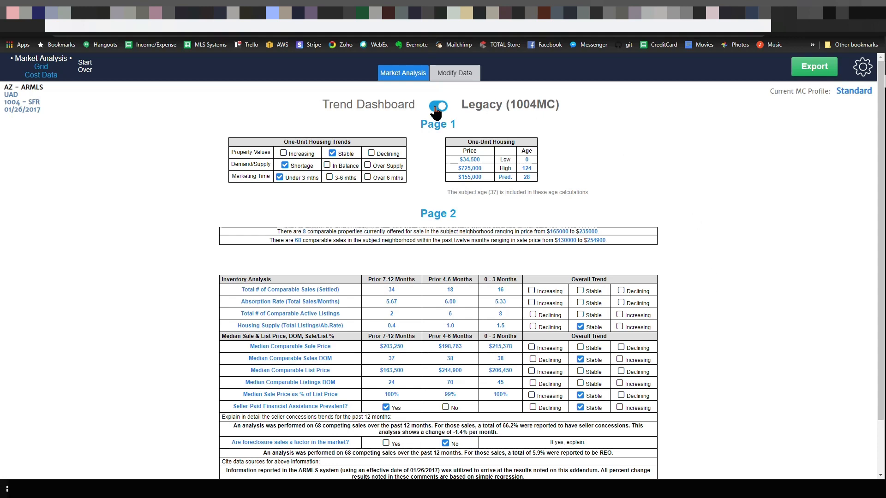
Switch to the Trend Dashboard and scroll to the Seller Concessions and Distressed Properties panels.
{"action": "left_click", "coordinate": [438, 105]}
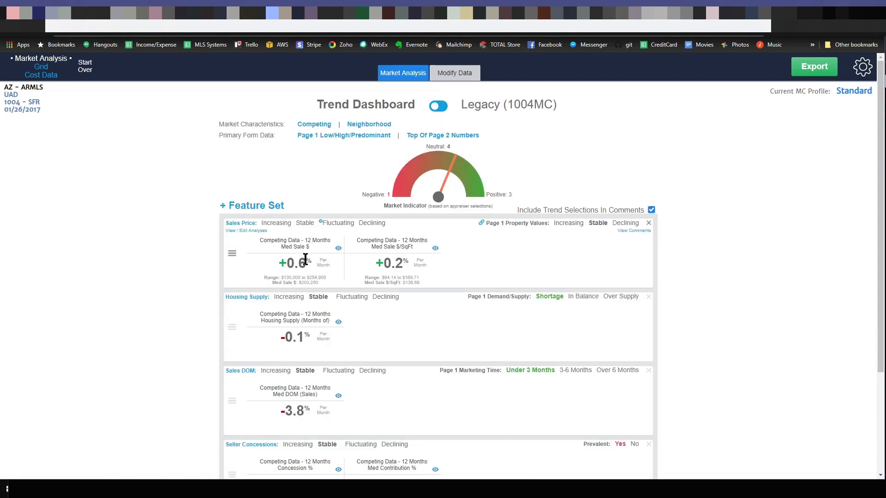
{"action": "mouse_move", "coordinate": [349, 245]}
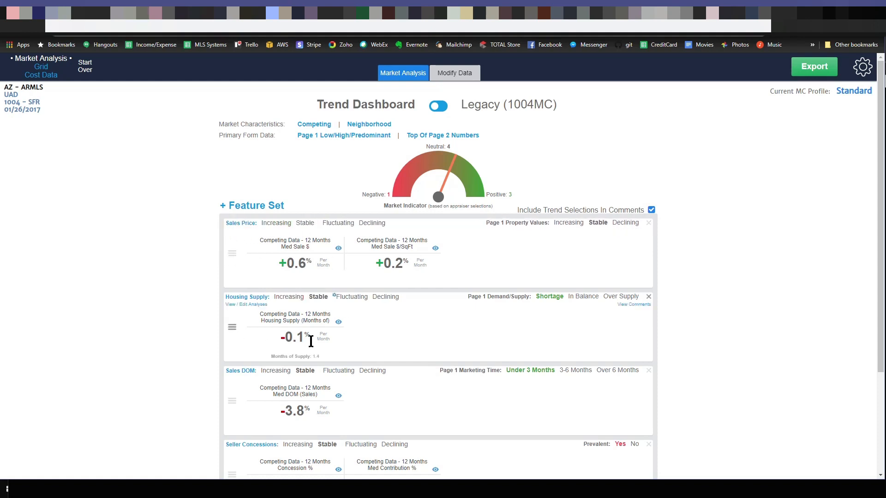
{"action": "scroll", "scroll_direction": "down", "scroll_amount": 3}
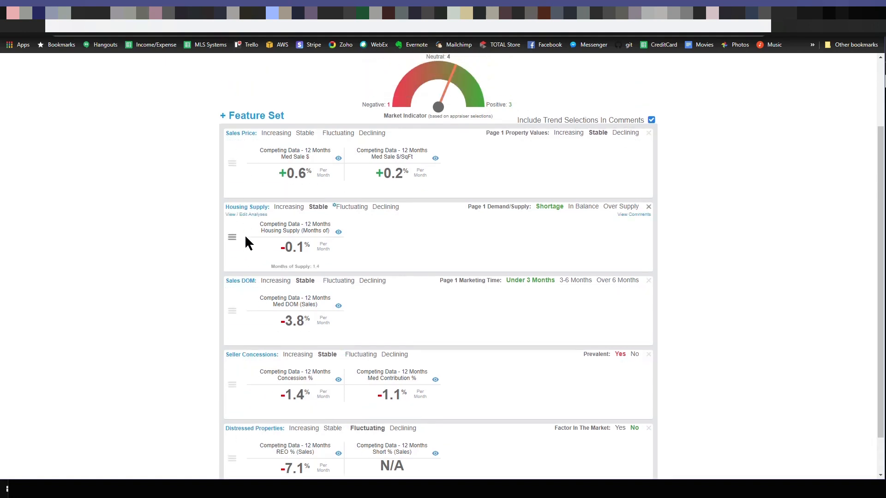
{"action": "scroll", "scroll_direction": "down", "scroll_amount": 3}
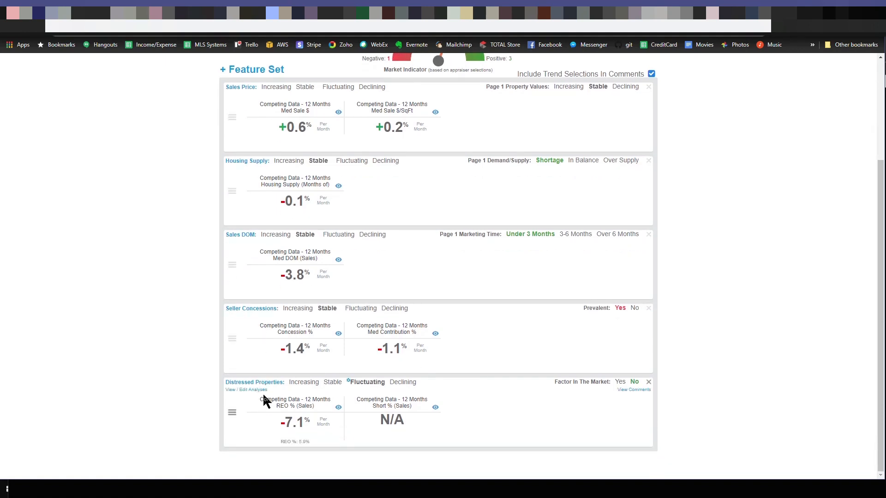
{"action": "mouse_move", "coordinate": [232, 413]}
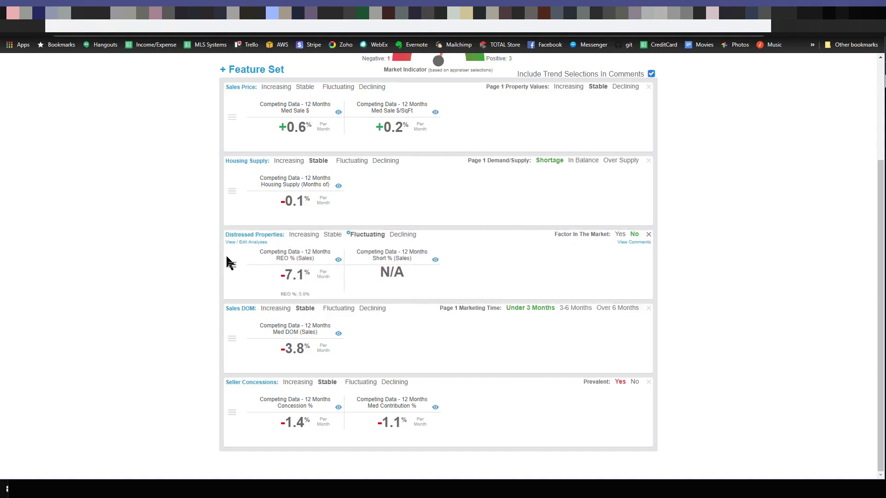
{"action": "mouse_move", "coordinate": [258, 278]}
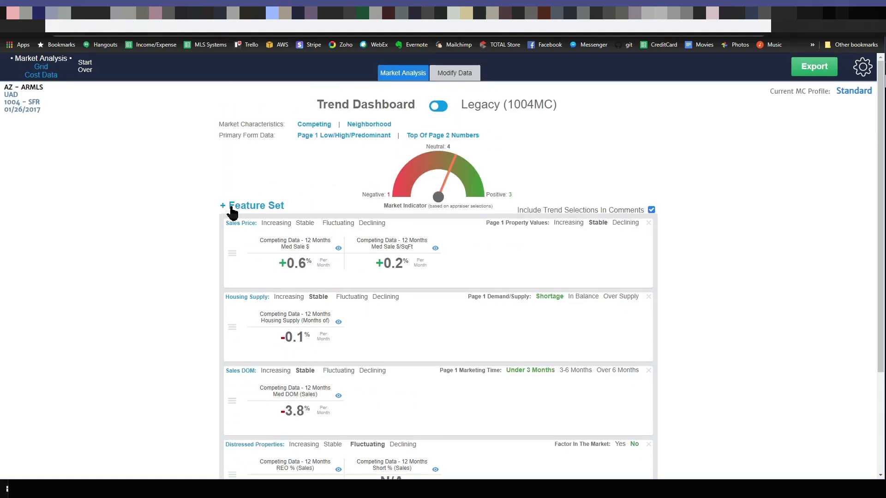
{"action": "left_click", "coordinate": [252, 205]}
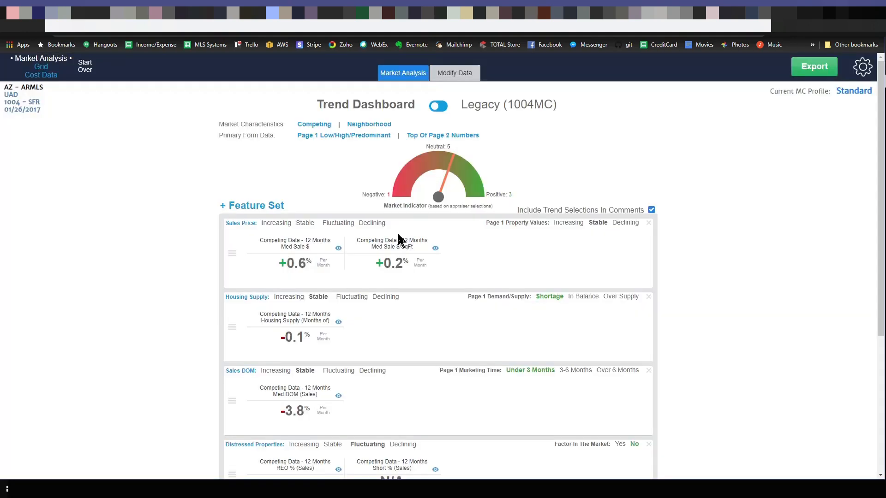
{"action": "scroll", "scroll_direction": "down", "scroll_amount": 3}
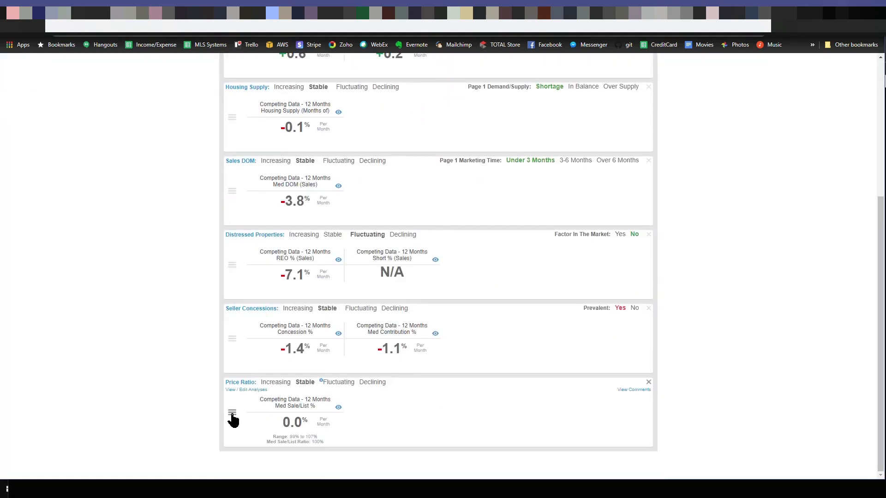
{"action": "mouse_move", "coordinate": [508, 427]}
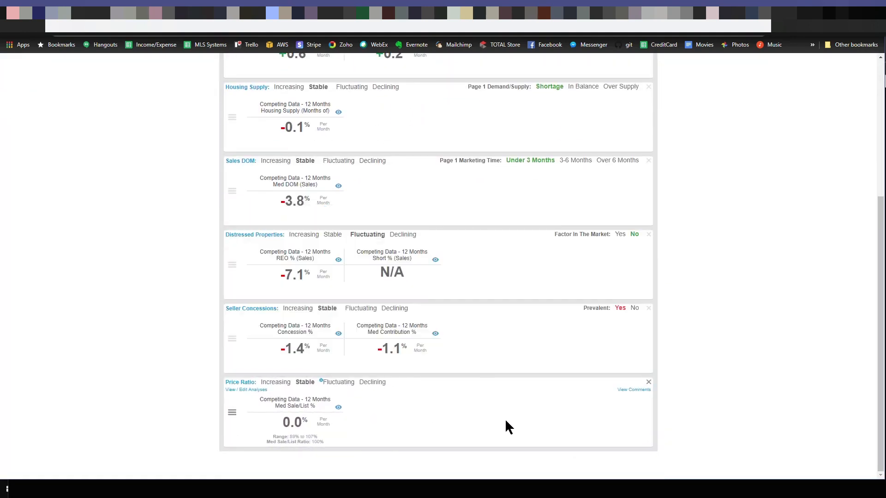
{"action": "mouse_move", "coordinate": [248, 391]}
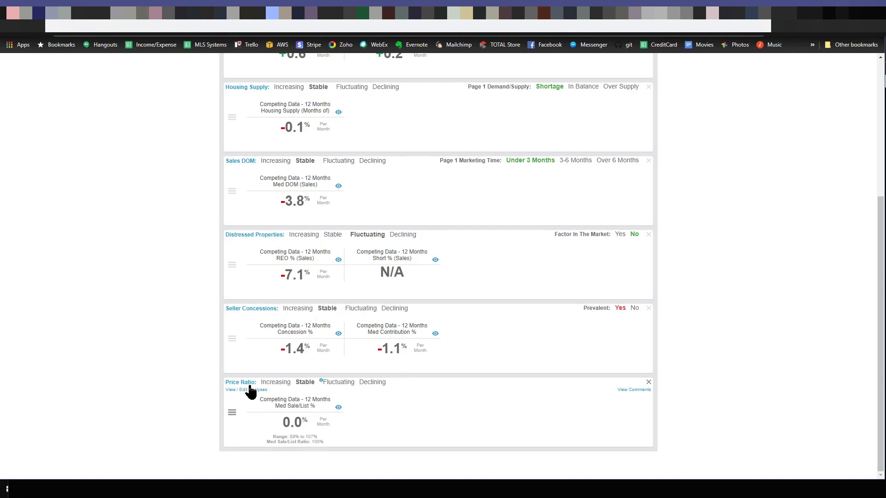
{"action": "left_click", "coordinate": [236, 389]}
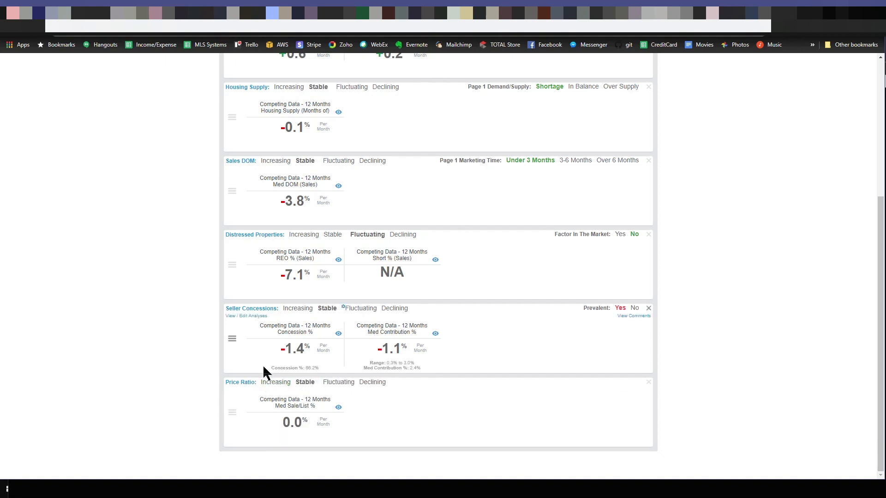
{"action": "mouse_move", "coordinate": [338, 382]}
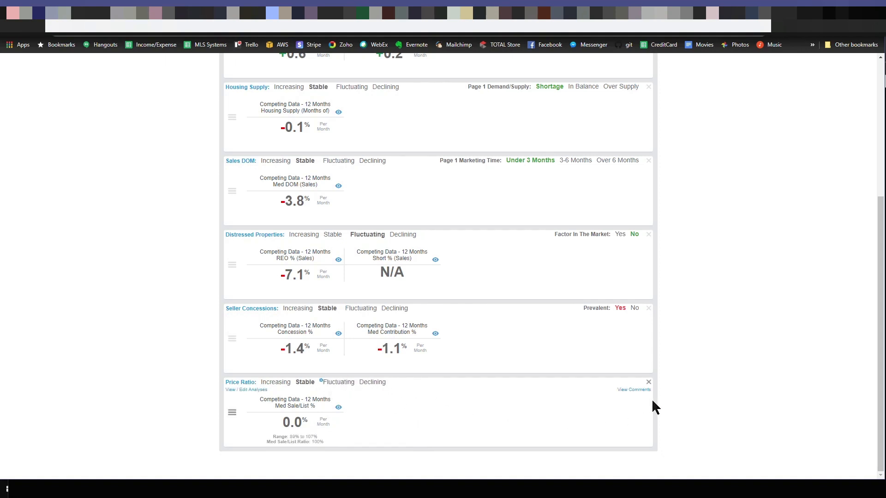
{"action": "left_click", "coordinate": [647, 382]}
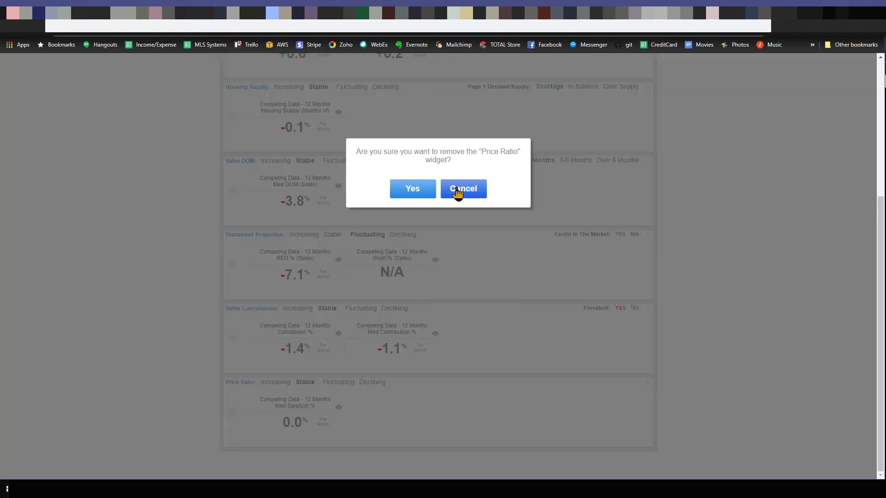
{"action": "left_click", "coordinate": [463, 188]}
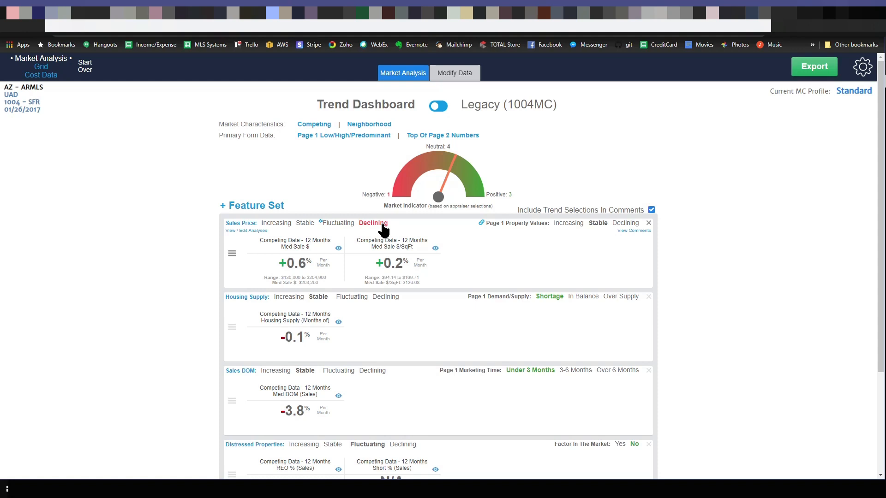
Rate Page 1 Demand/Supply in the Housing Supply row as Shortage.
{"action": "left_click", "coordinate": [276, 222]}
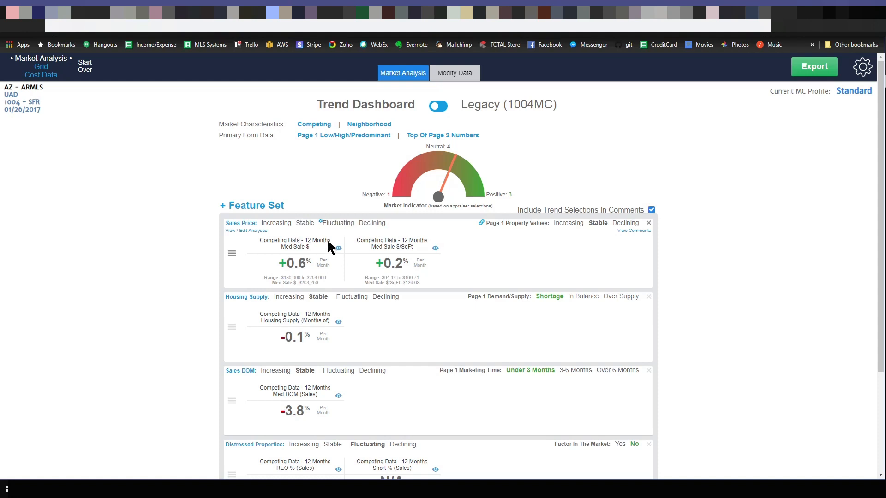
{"action": "mouse_move", "coordinate": [386, 238]}
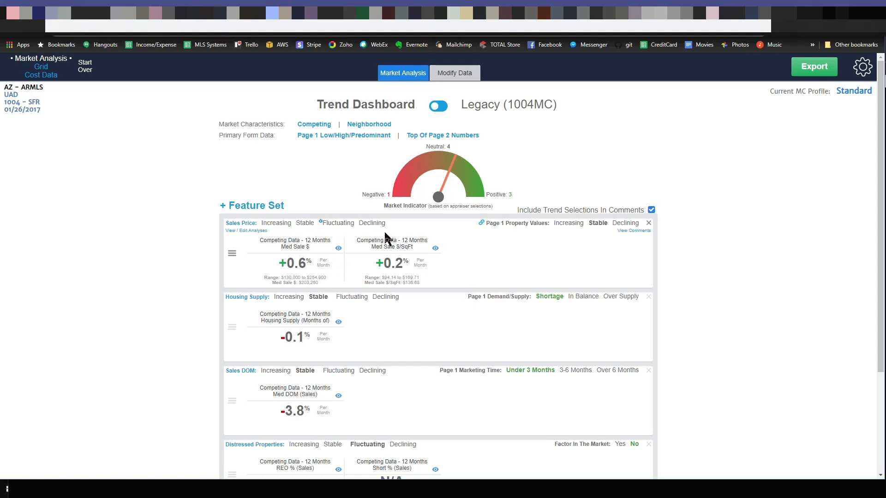
{"action": "mouse_move", "coordinate": [319, 227]}
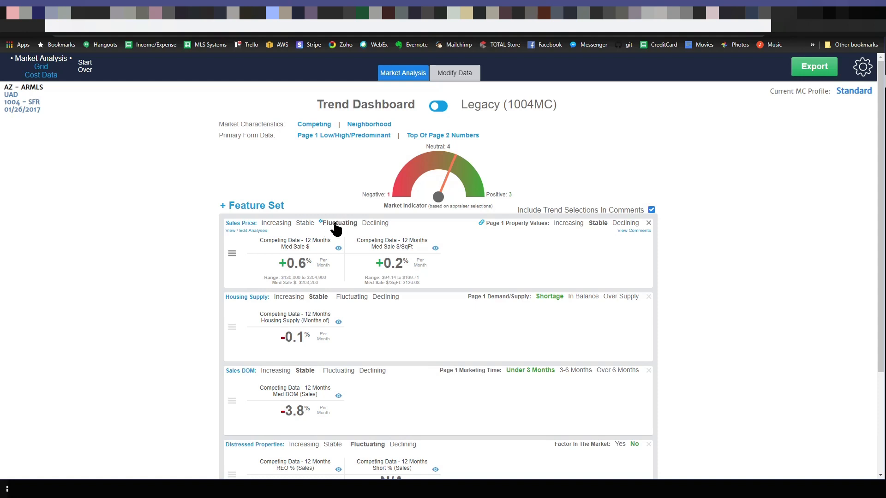
{"action": "mouse_move", "coordinate": [342, 229]}
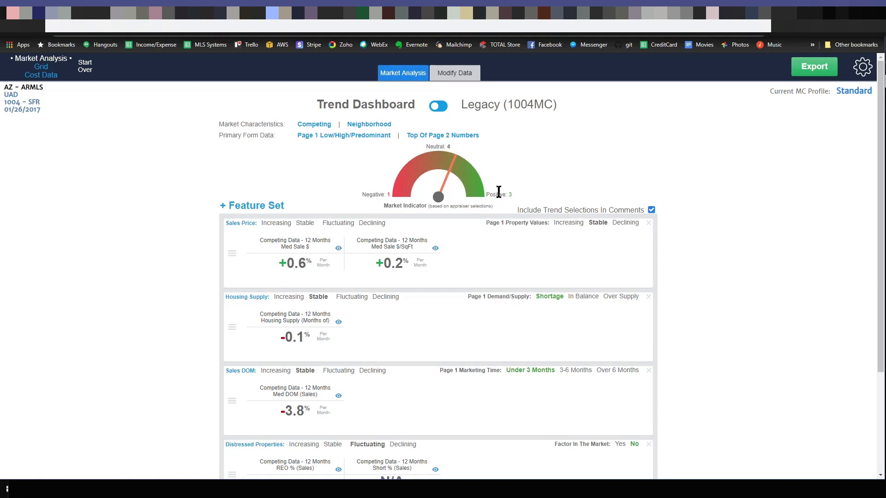
{"action": "mouse_move", "coordinate": [509, 194]}
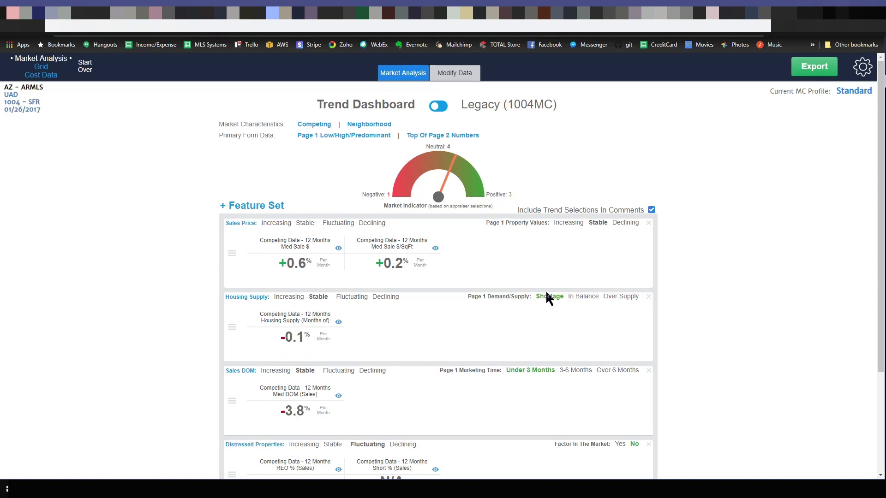
{"action": "mouse_move", "coordinate": [466, 194]}
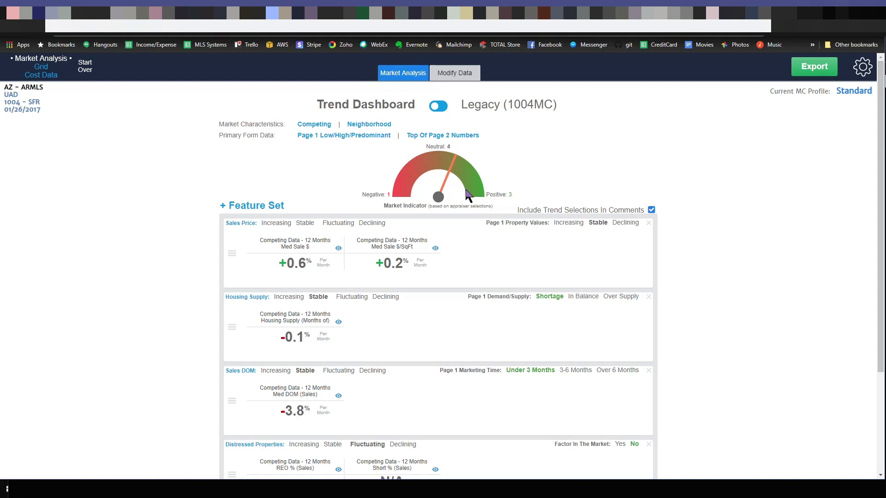
{"action": "mouse_move", "coordinate": [478, 173]}
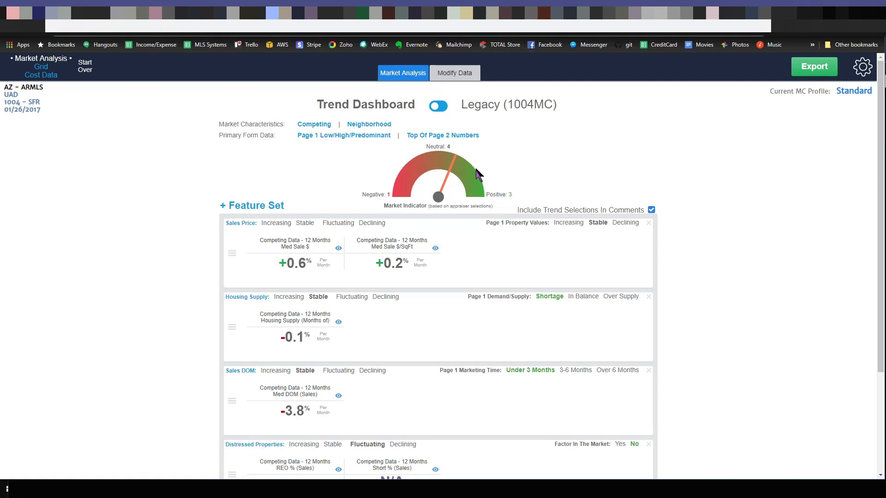
{"action": "mouse_move", "coordinate": [622, 321]}
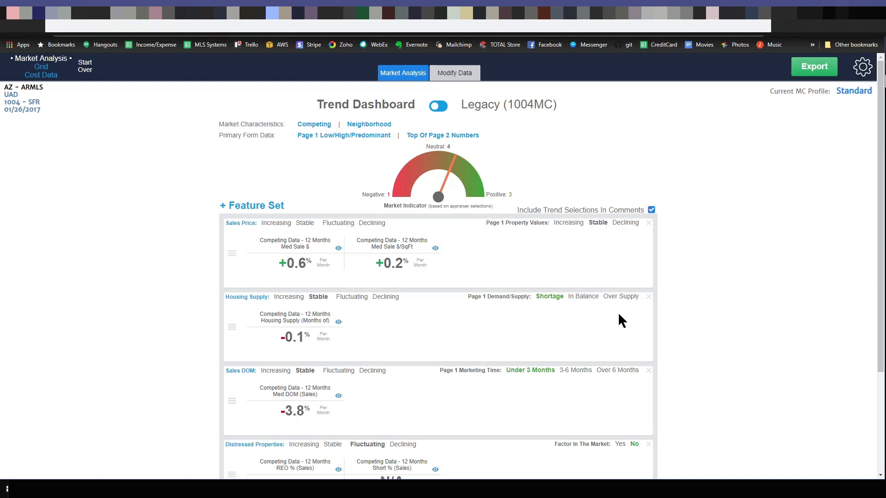
{"action": "left_click", "coordinate": [620, 296]}
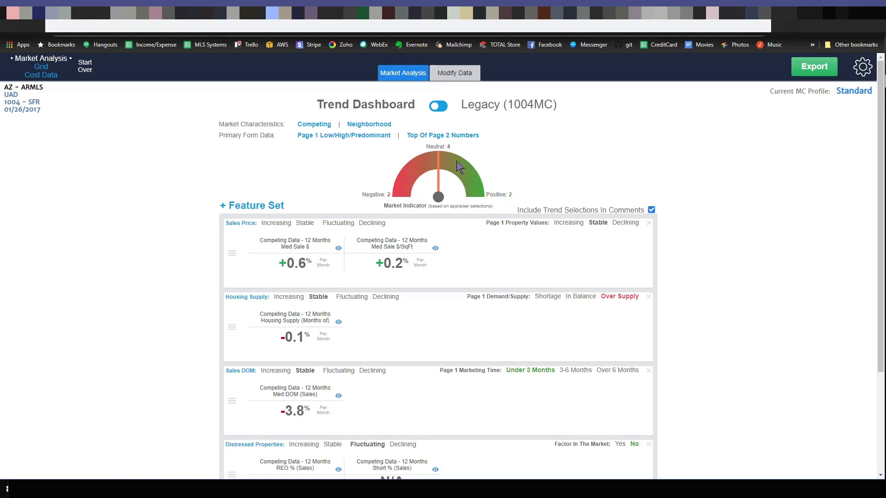
{"action": "mouse_move", "coordinate": [428, 222]}
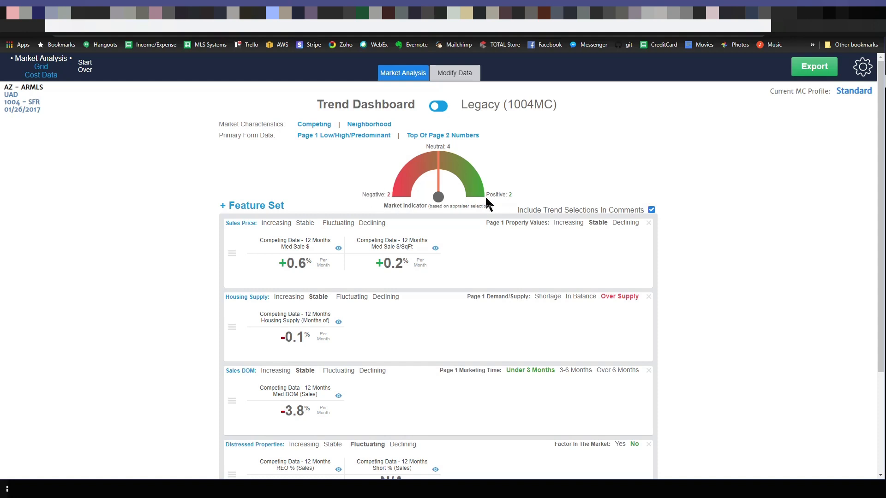
{"action": "mouse_move", "coordinate": [437, 202]}
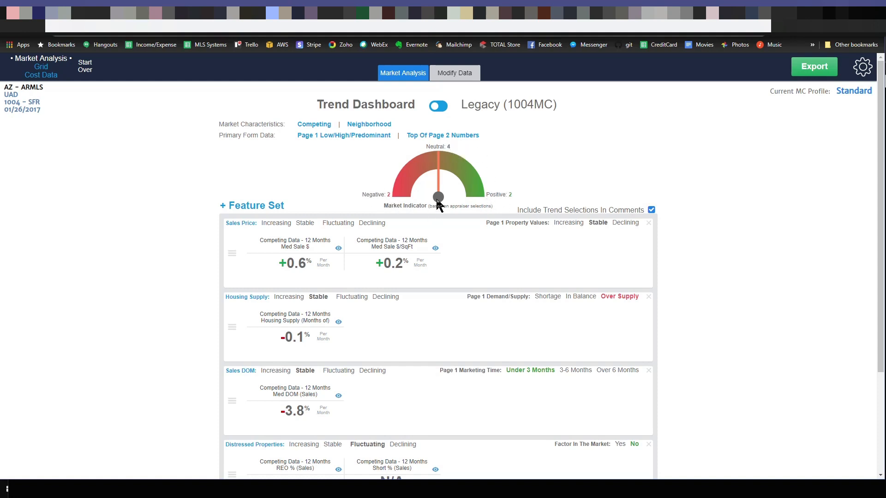
{"action": "mouse_move", "coordinate": [567, 375]}
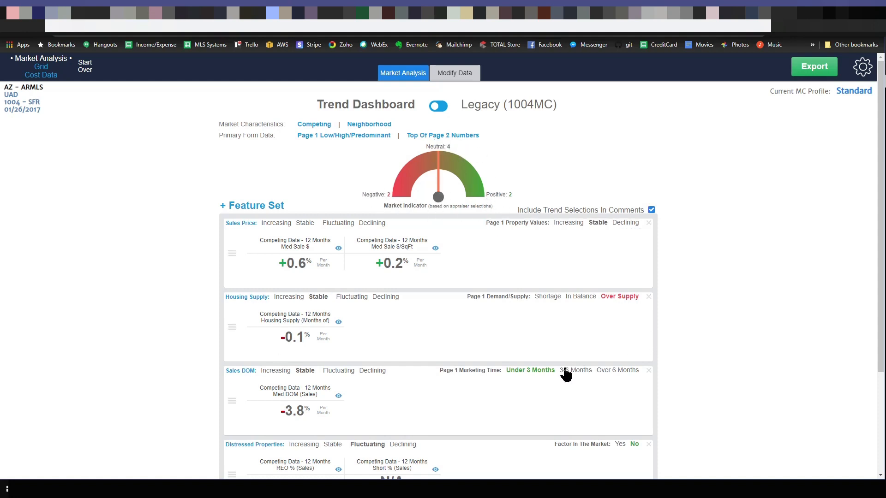
{"action": "left_click", "coordinate": [549, 296]}
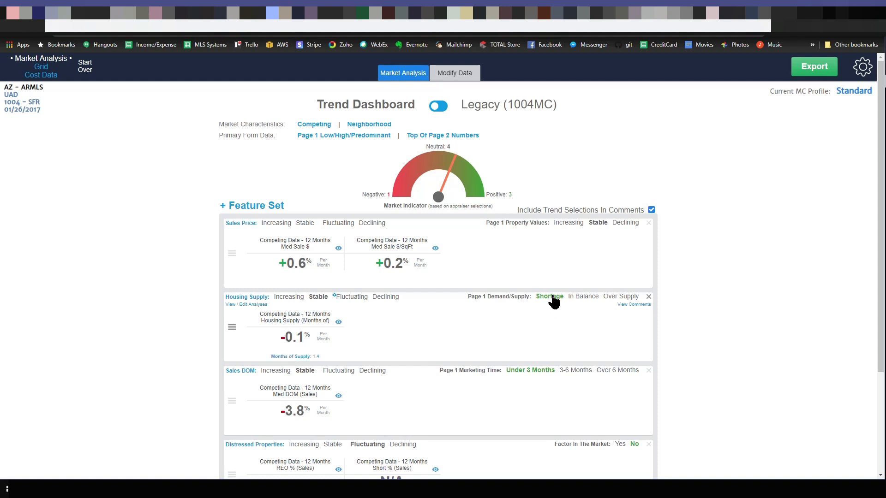
{"action": "mouse_move", "coordinate": [564, 304]}
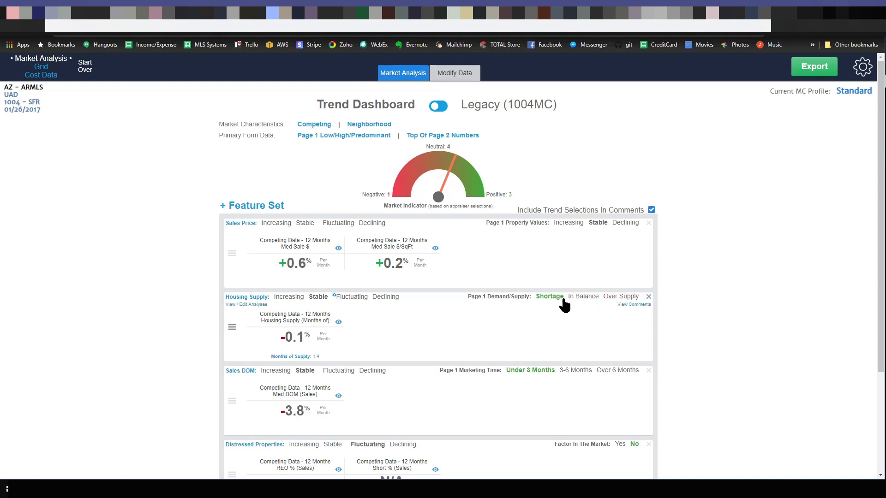
{"action": "mouse_move", "coordinate": [548, 301]}
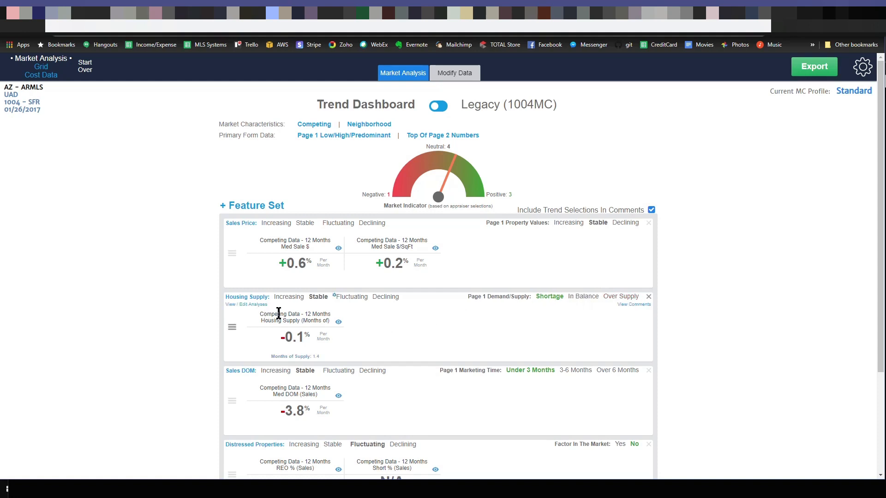
{"action": "mouse_move", "coordinate": [348, 337]}
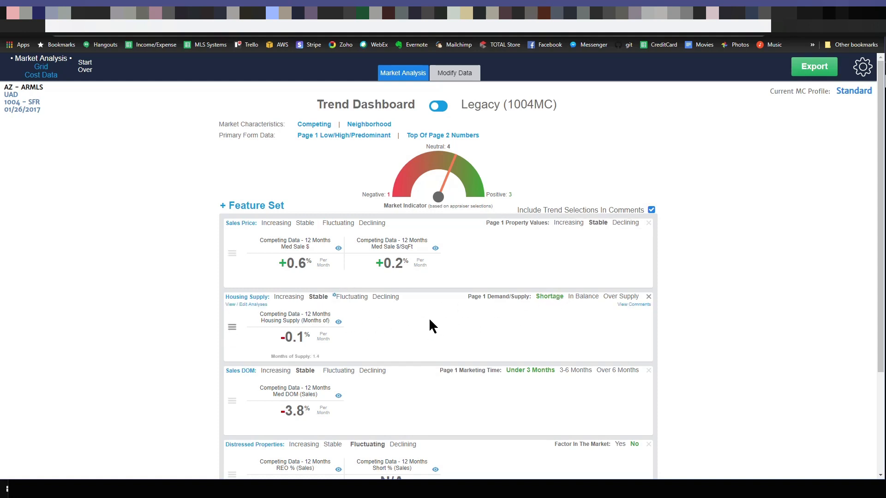
{"action": "mouse_move", "coordinate": [469, 316]}
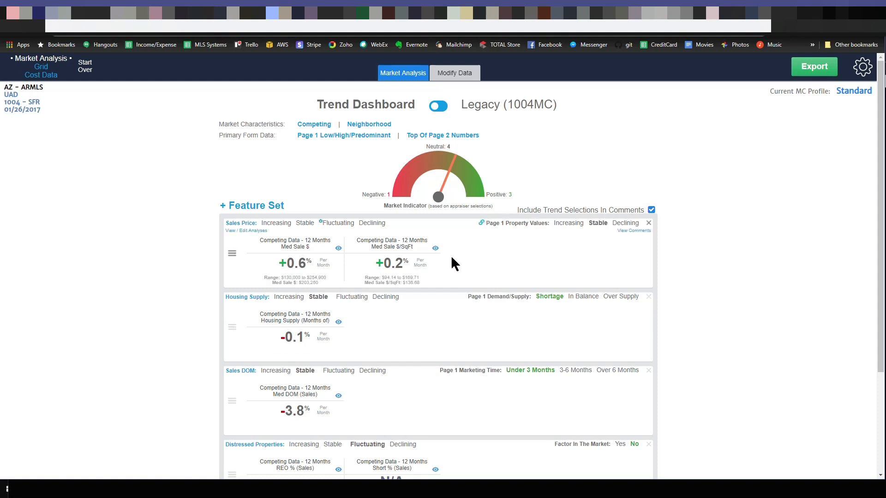
{"action": "mouse_move", "coordinate": [583, 231]}
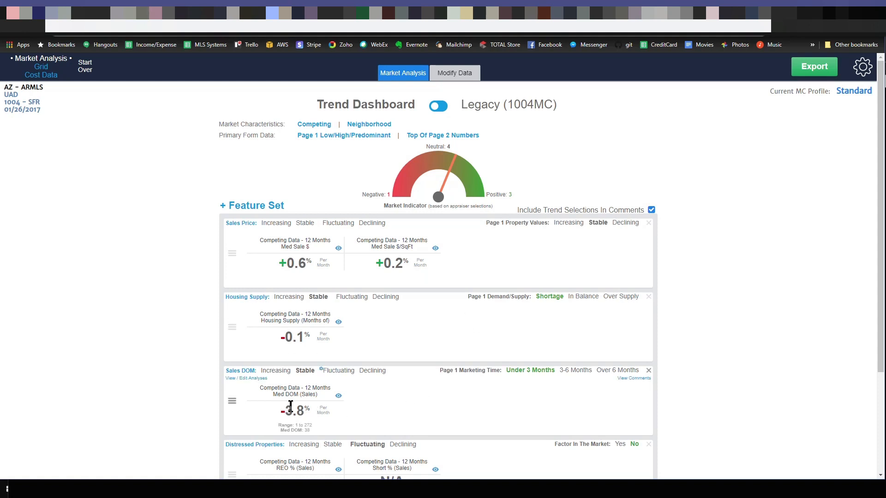
{"action": "mouse_move", "coordinate": [309, 422]}
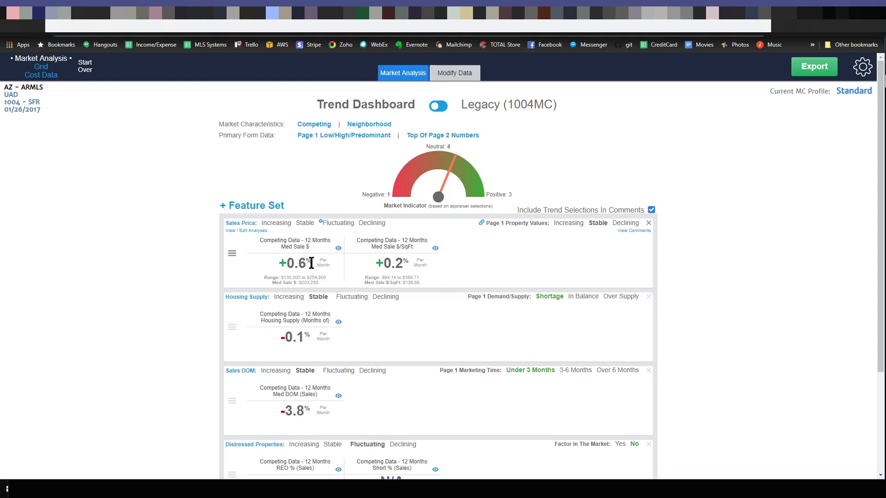
{"action": "mouse_move", "coordinate": [278, 283]}
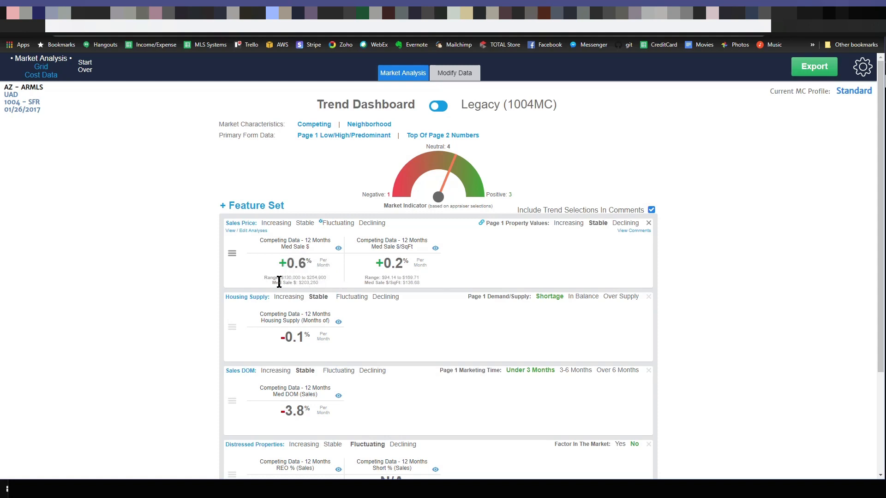
{"action": "mouse_move", "coordinate": [282, 277]}
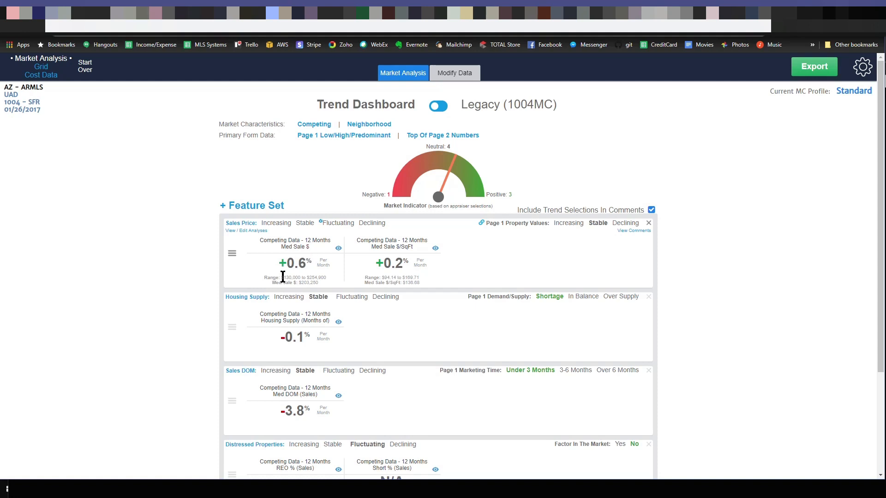
{"action": "mouse_move", "coordinate": [333, 282]}
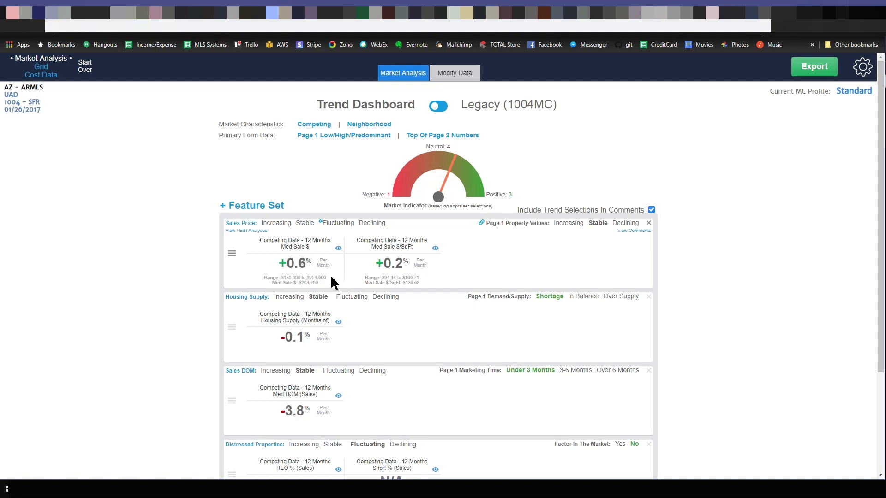
{"action": "mouse_move", "coordinate": [321, 288]}
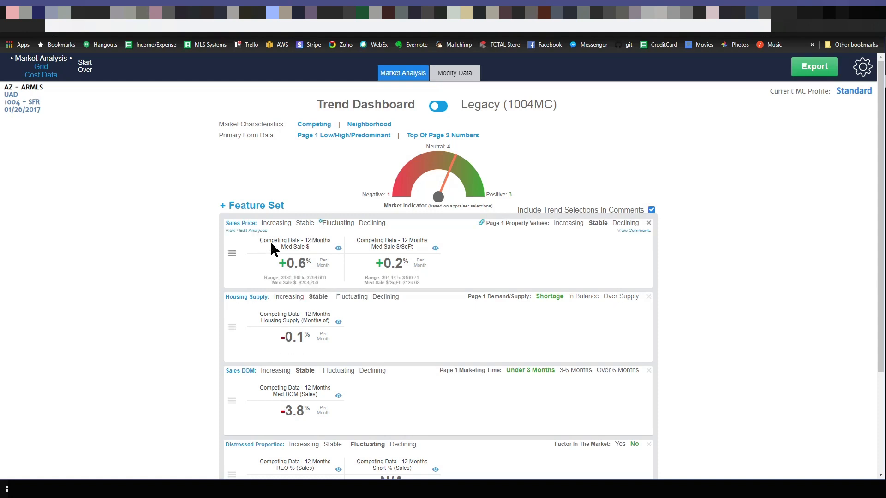
{"action": "double_click", "coordinate": [293, 248]}
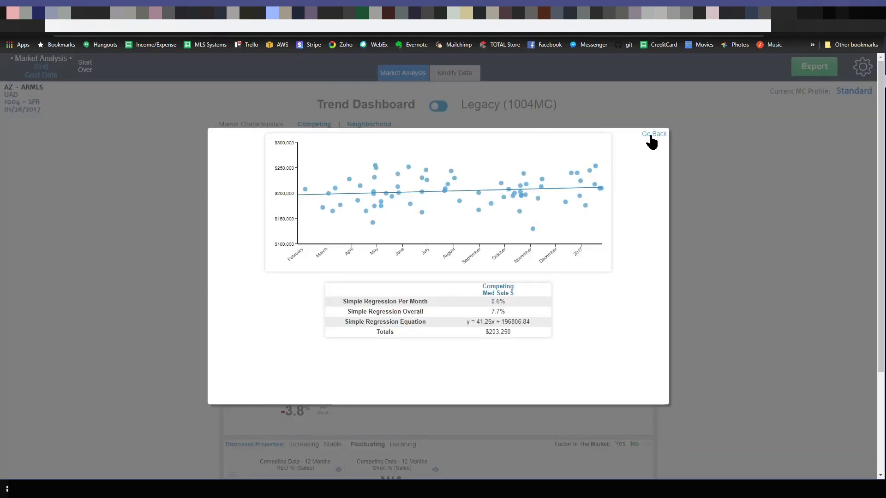
{"action": "left_click", "coordinate": [654, 134]}
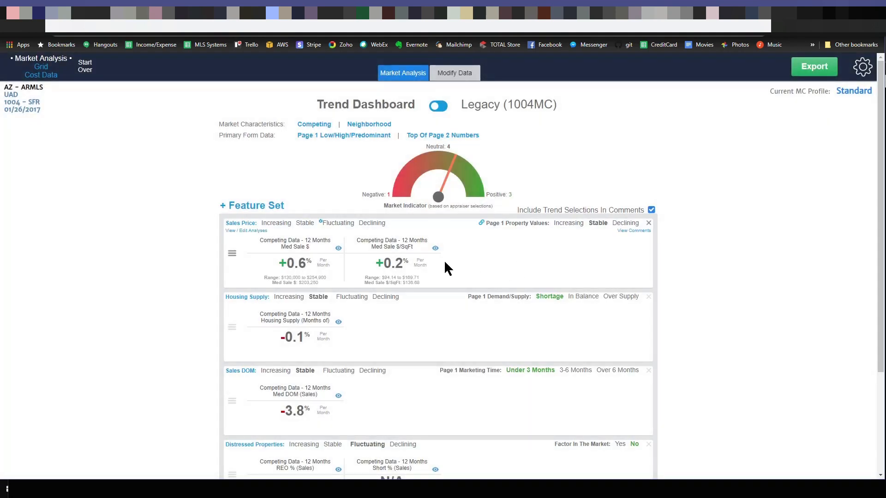
{"action": "mouse_move", "coordinate": [452, 249]}
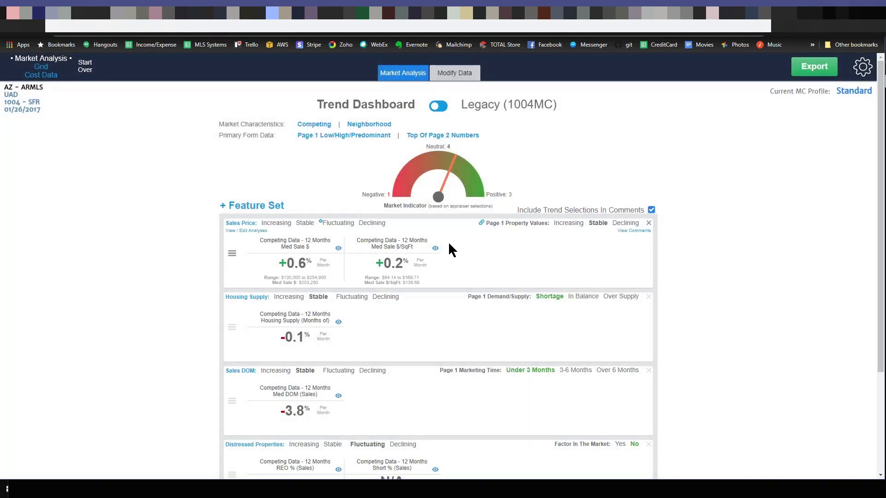
{"action": "mouse_move", "coordinate": [259, 235]}
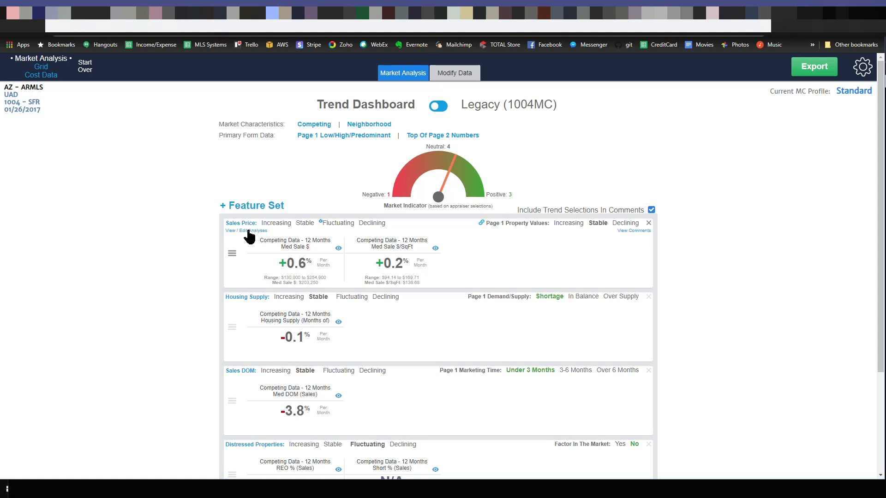
Edit the Sales Price analyses and remove the Median $/SqFt widget, keeping only Median $.
{"action": "left_click", "coordinate": [251, 230]}
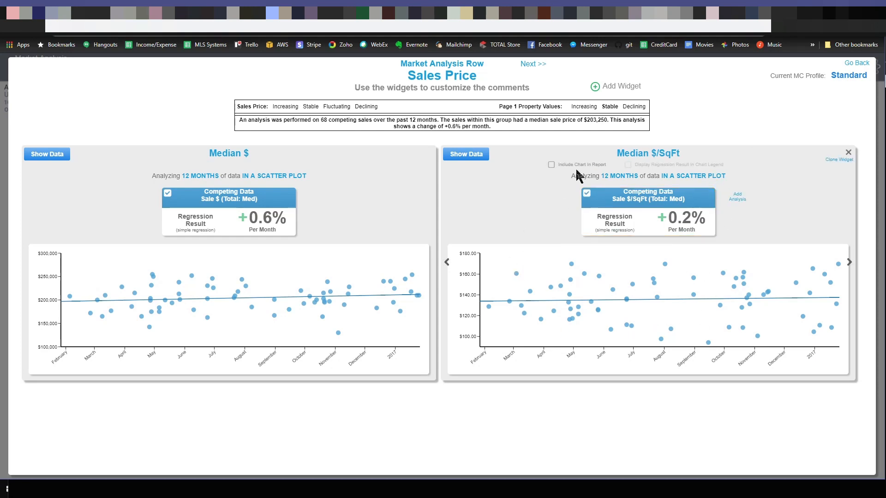
{"action": "mouse_move", "coordinate": [788, 179]}
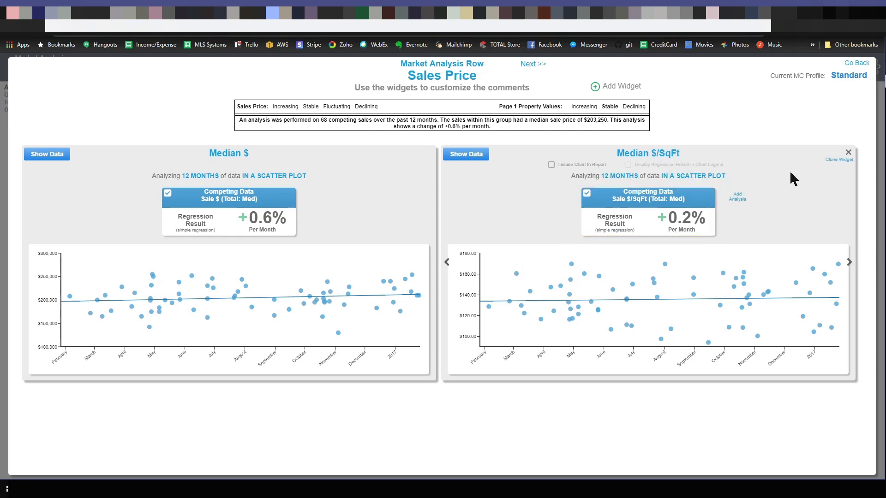
{"action": "mouse_move", "coordinate": [767, 183]}
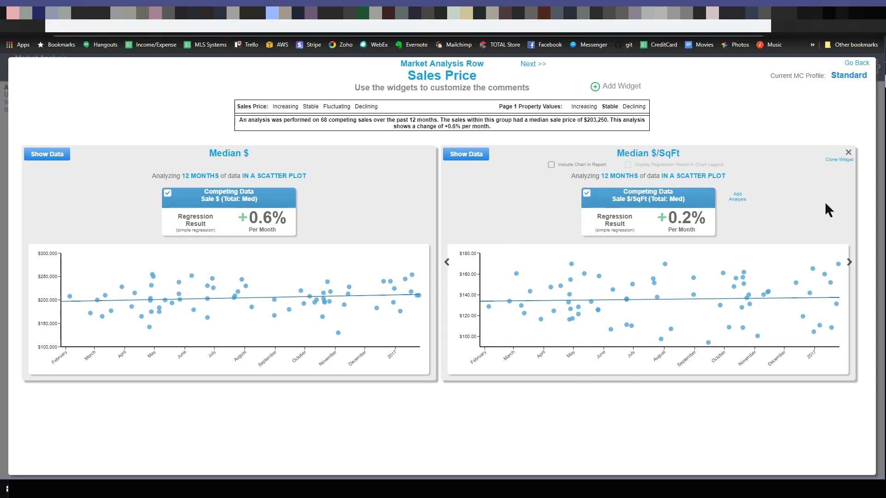
{"action": "left_click", "coordinate": [847, 151]}
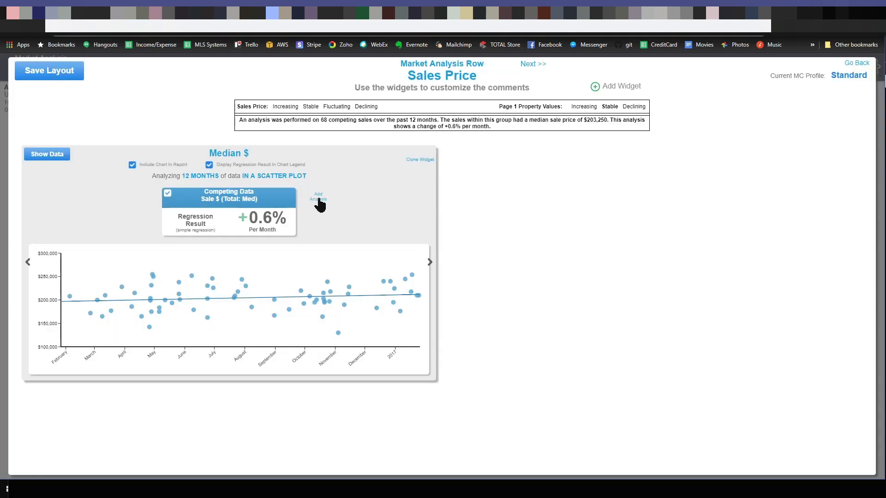
Add a Neighborhood median sale price analysis to the Median $ widget and include it on the dashboard.
{"action": "left_click", "coordinate": [228, 196]}
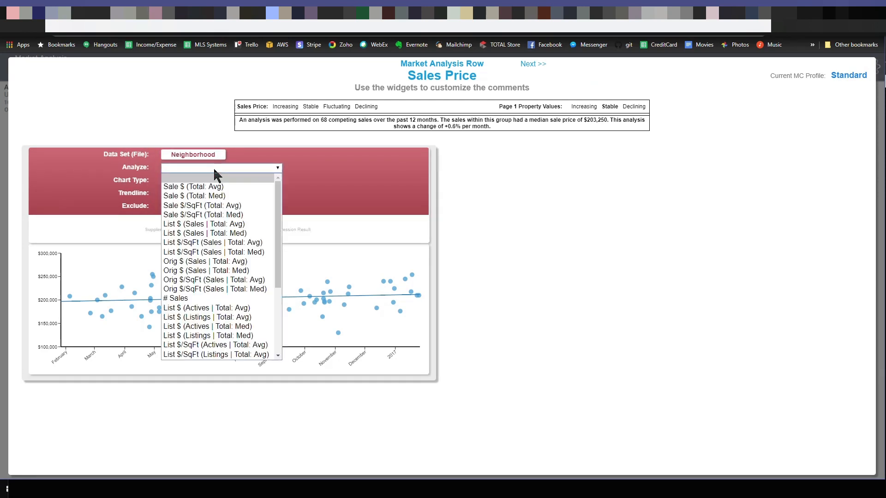
{"action": "left_click", "coordinate": [194, 196]}
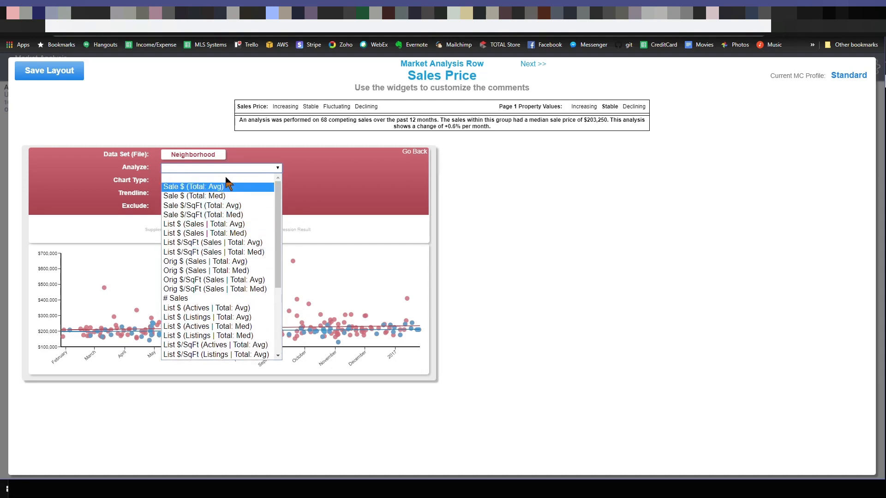
{"action": "mouse_move", "coordinate": [504, 55]}
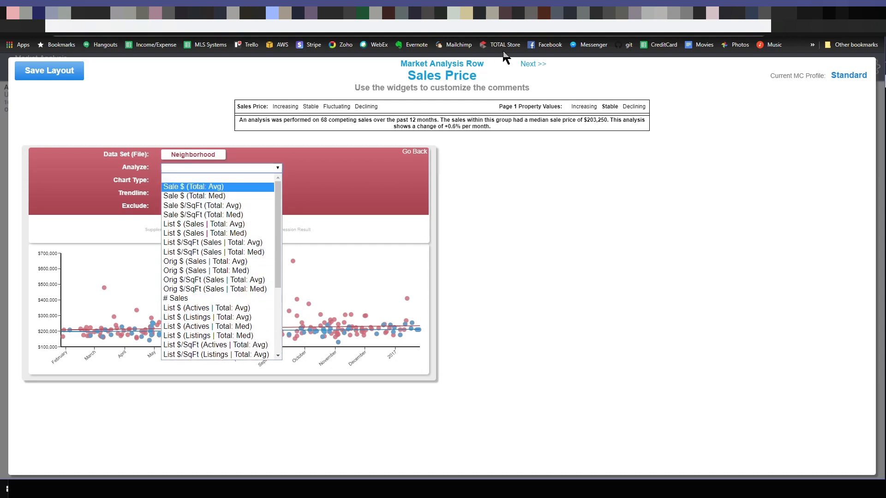
{"action": "mouse_move", "coordinate": [389, 125]}
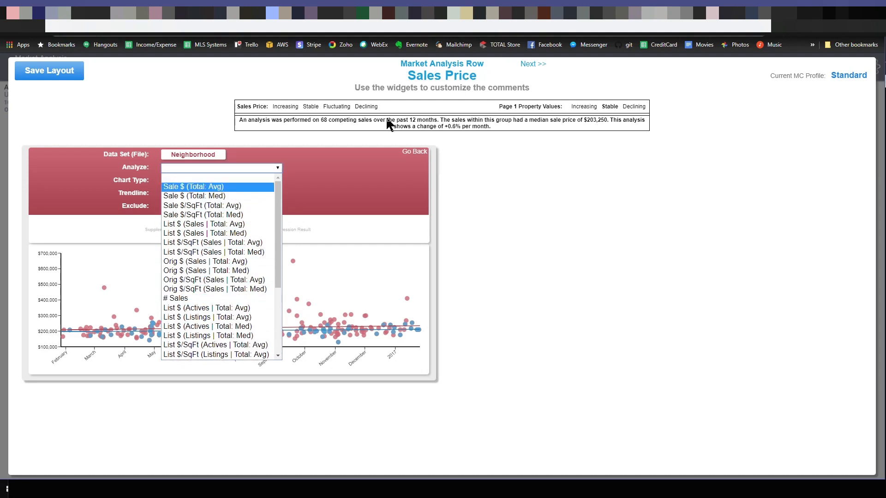
{"action": "mouse_move", "coordinate": [259, 174]}
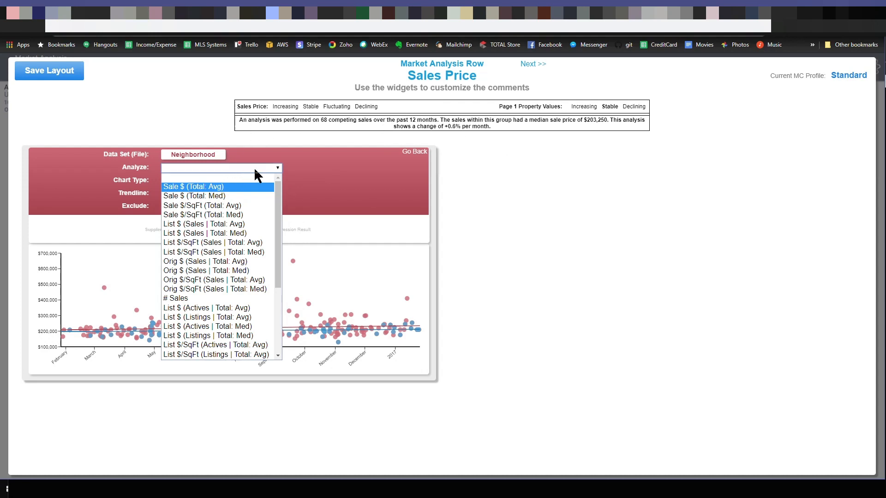
{"action": "left_click", "coordinate": [193, 195]}
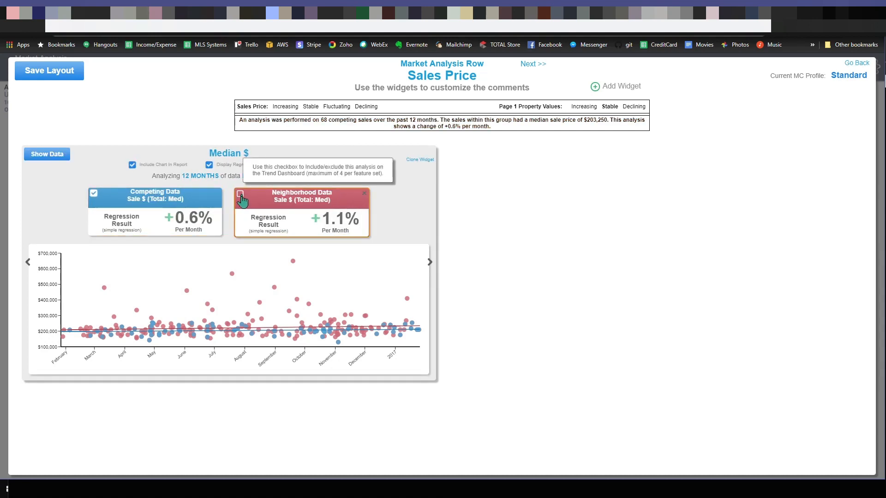
{"action": "left_click", "coordinate": [238, 193]}
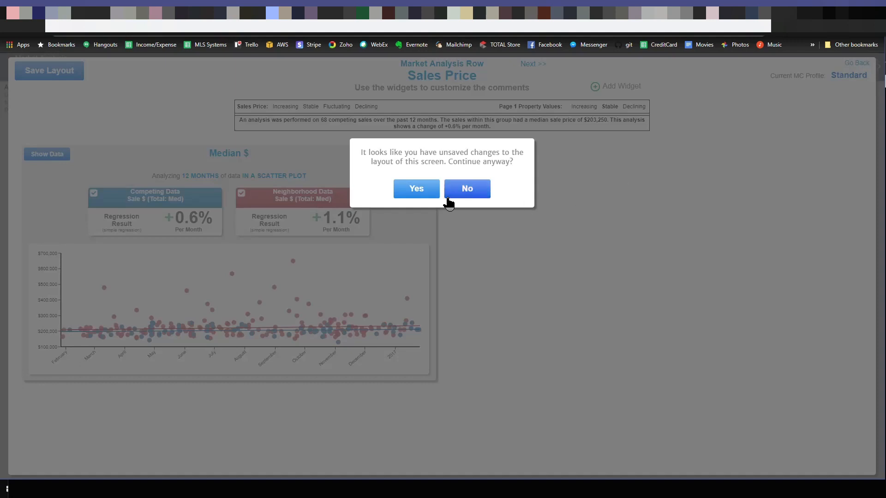
Confirm leaving without saving the layout to return to the Trend Dashboard.
{"action": "left_click", "coordinate": [417, 189]}
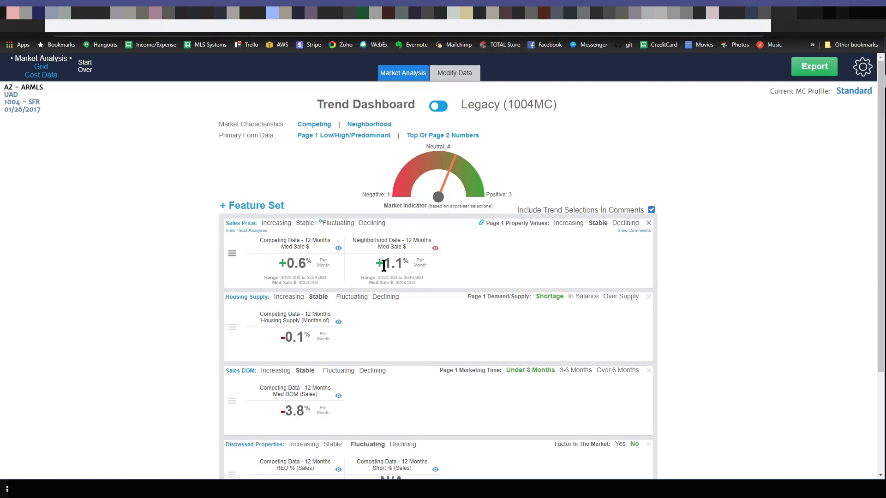
{"action": "mouse_move", "coordinate": [398, 229]}
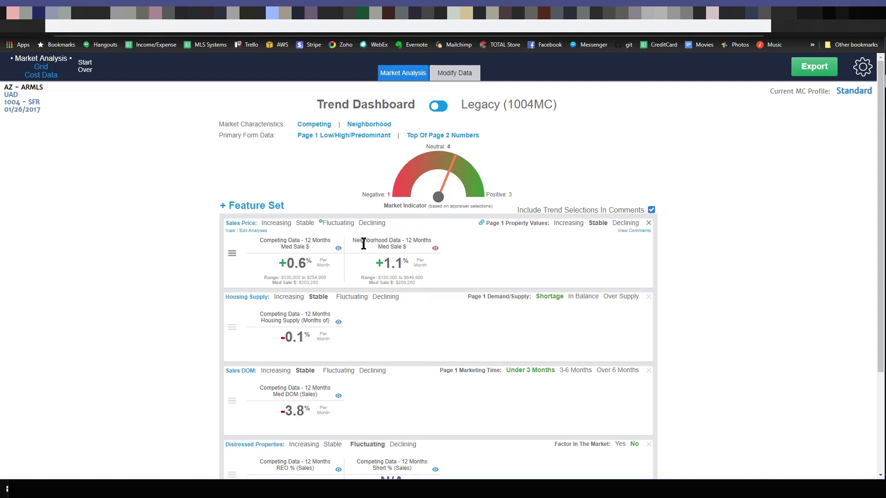
{"action": "mouse_move", "coordinate": [400, 267]}
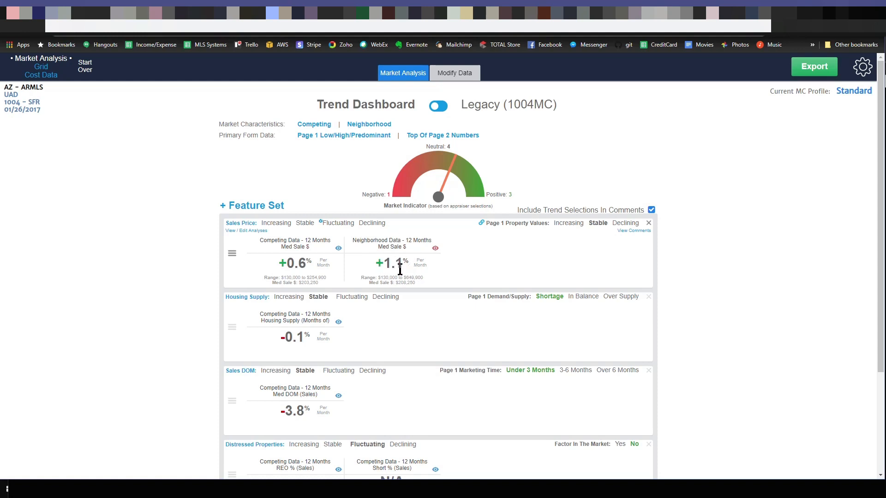
{"action": "mouse_move", "coordinate": [245, 231]}
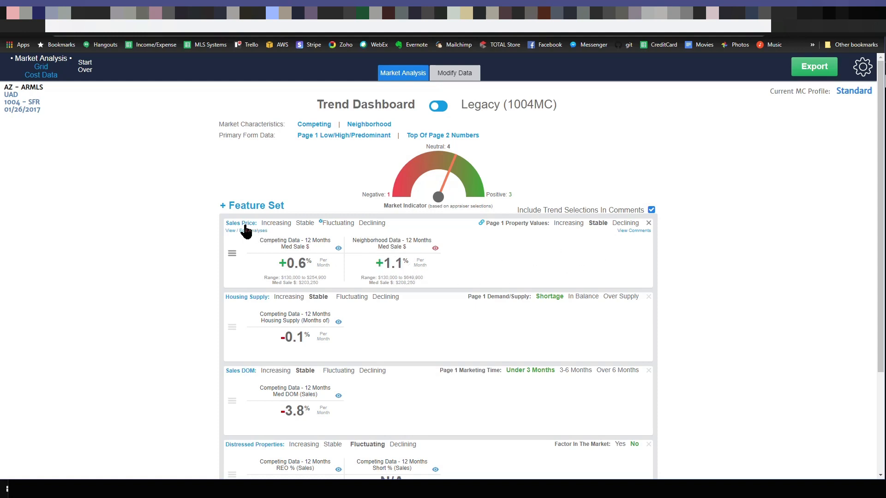
Clone the Median $ widget and set the copy to 24 months grouped by quarter.
{"action": "left_click", "coordinate": [233, 223]}
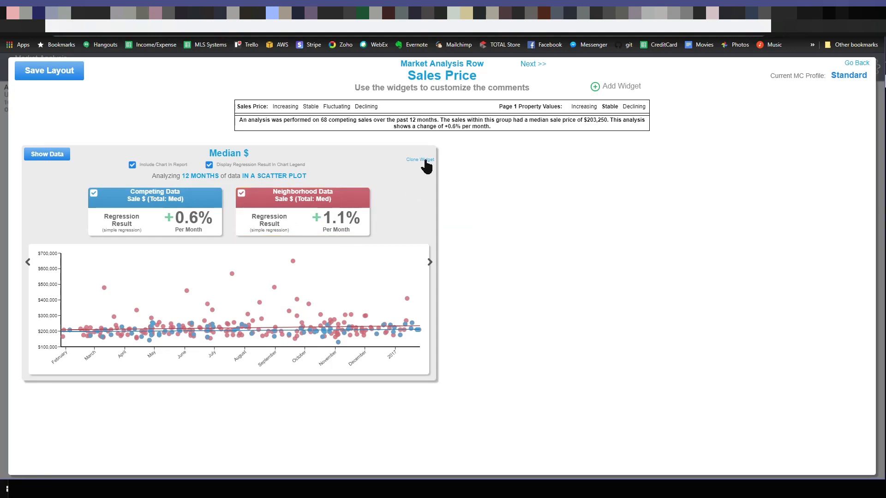
{"action": "left_click", "coordinate": [419, 159]}
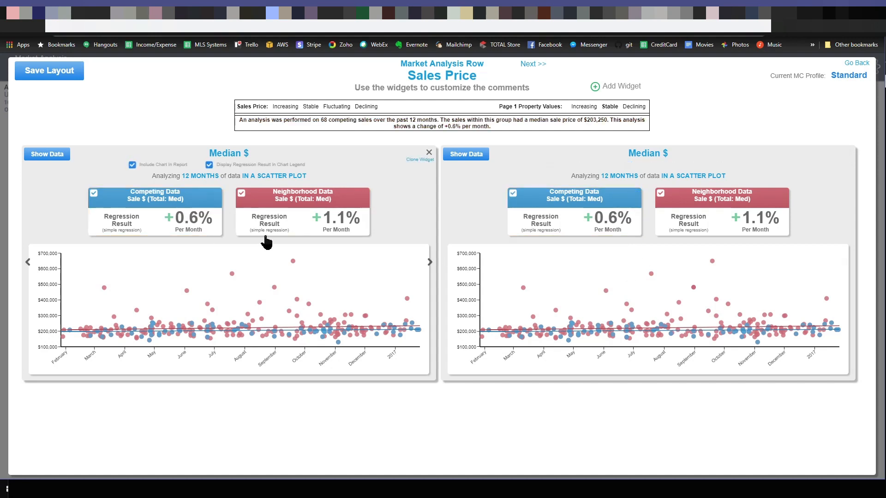
{"action": "mouse_move", "coordinate": [408, 165]}
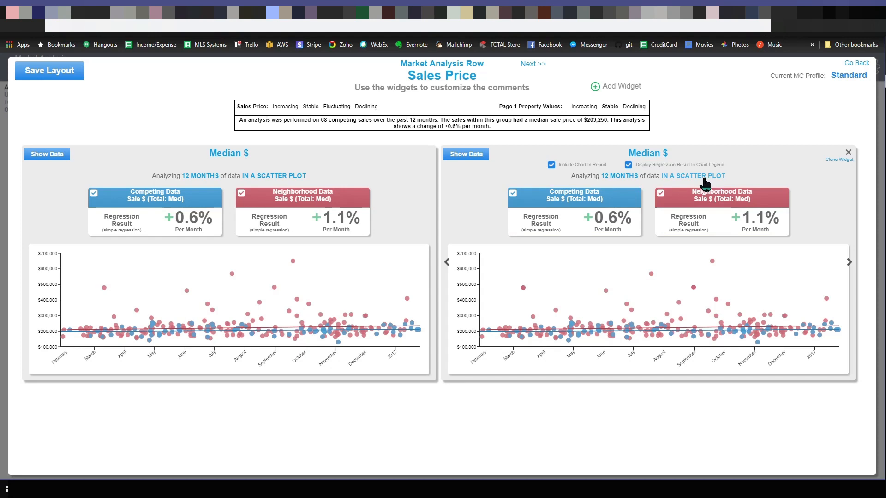
{"action": "left_click", "coordinate": [714, 176]}
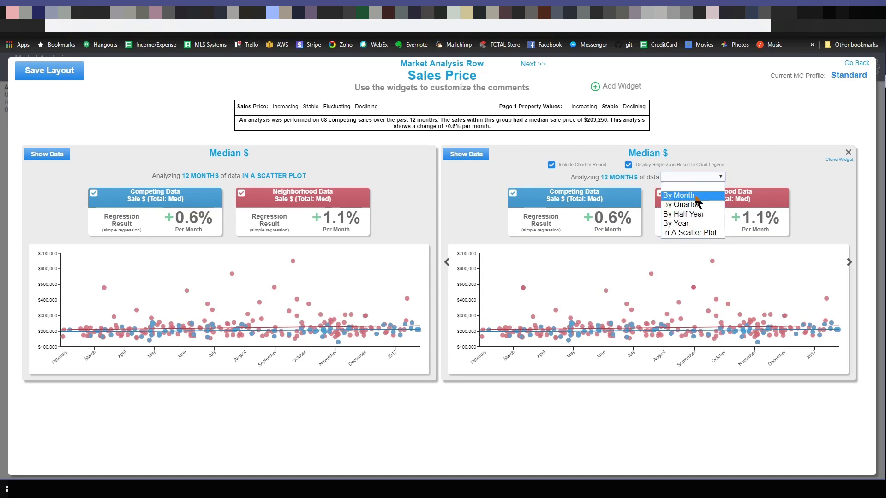
{"action": "left_click", "coordinate": [677, 203]}
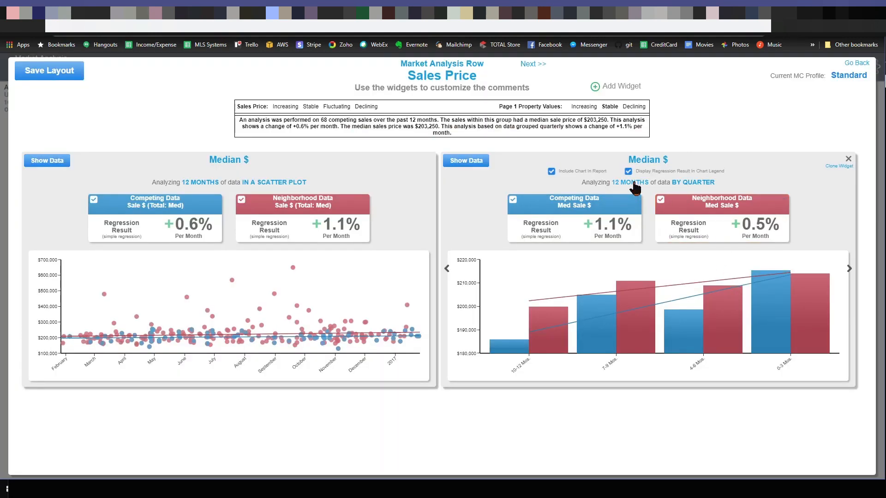
{"action": "left_click", "coordinate": [629, 183]}
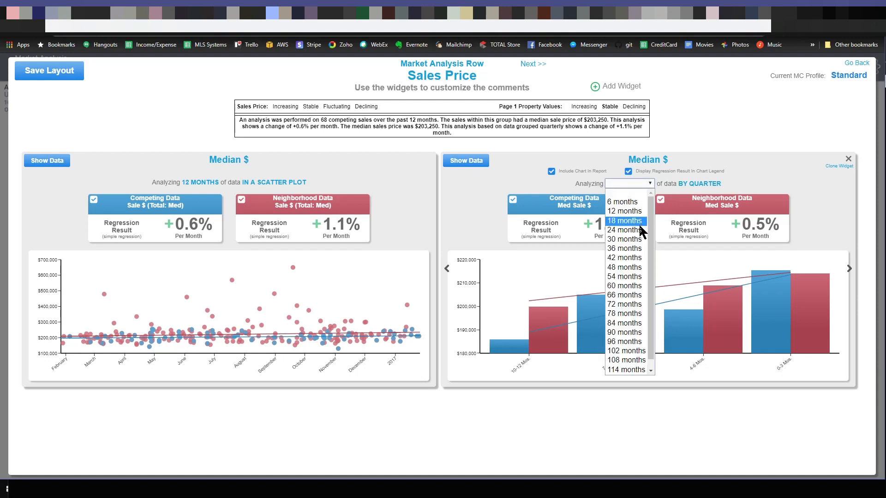
{"action": "left_click", "coordinate": [622, 230]}
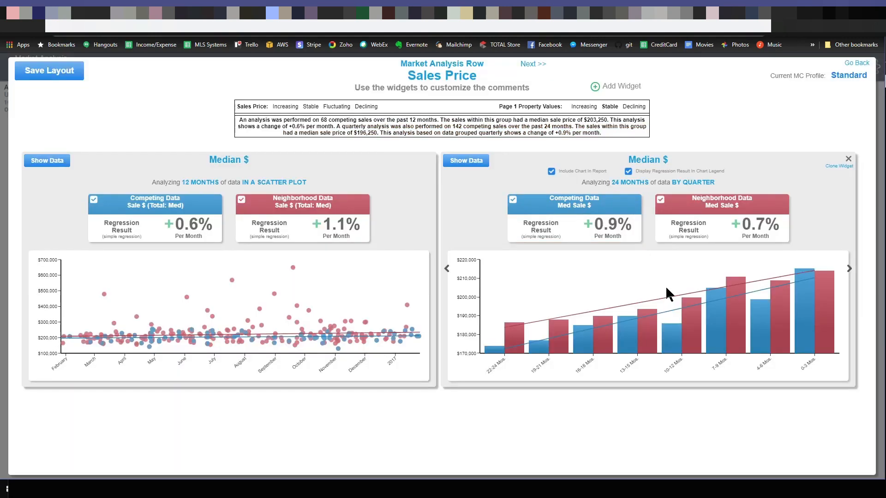
{"action": "mouse_move", "coordinate": [622, 259]}
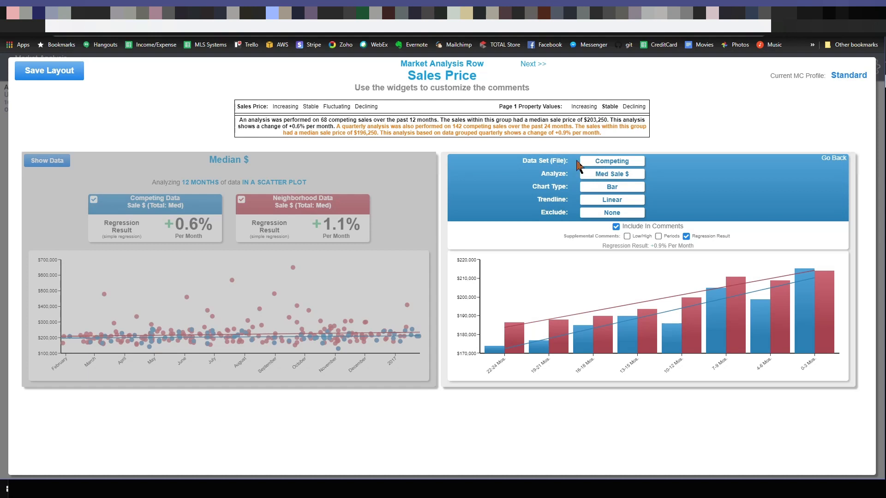
{"action": "mouse_move", "coordinate": [587, 192]}
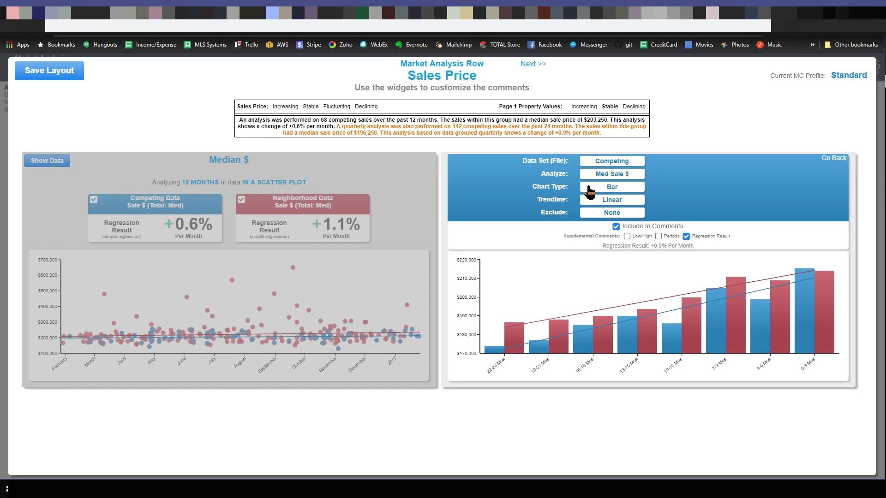
{"action": "mouse_move", "coordinate": [624, 199]}
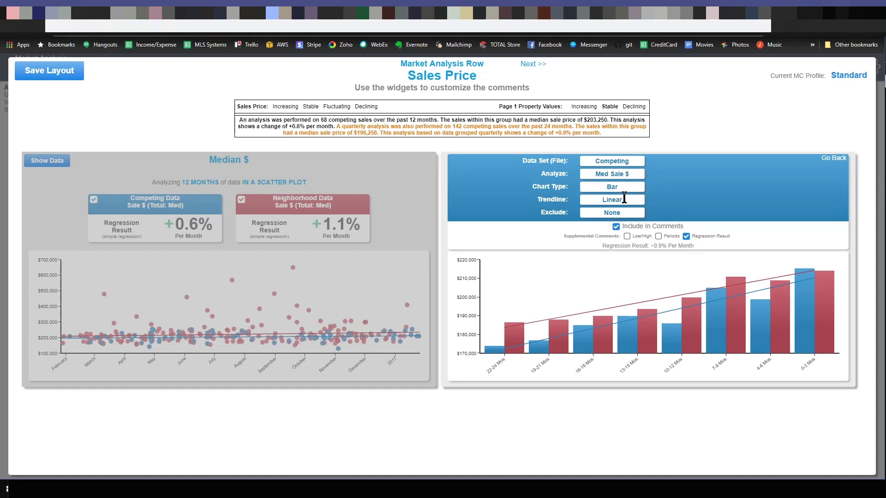
Set Best Fit trendlines for both the competing and neighborhood data on the quarterly widget.
{"action": "left_click", "coordinate": [611, 199]}
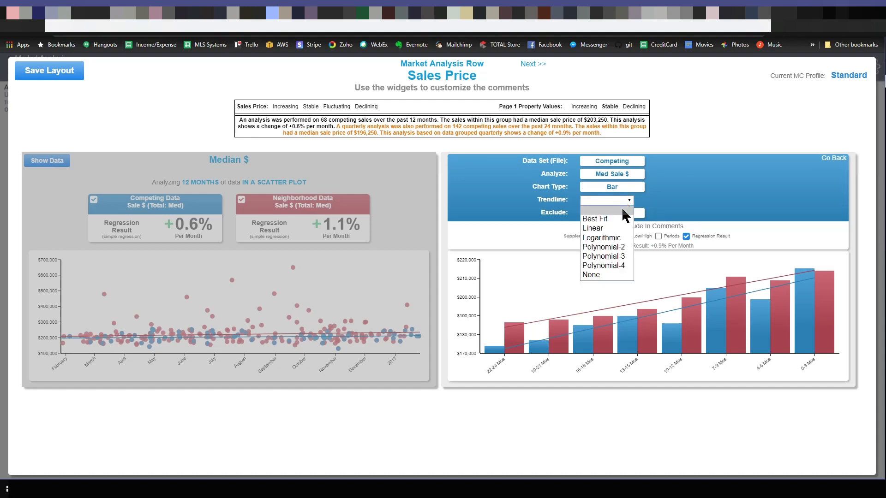
{"action": "mouse_move", "coordinate": [616, 221]}
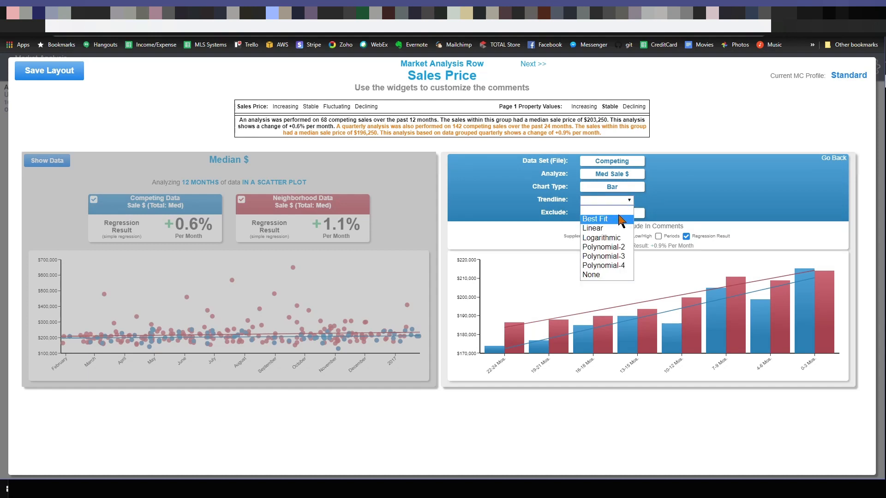
{"action": "mouse_move", "coordinate": [599, 223]}
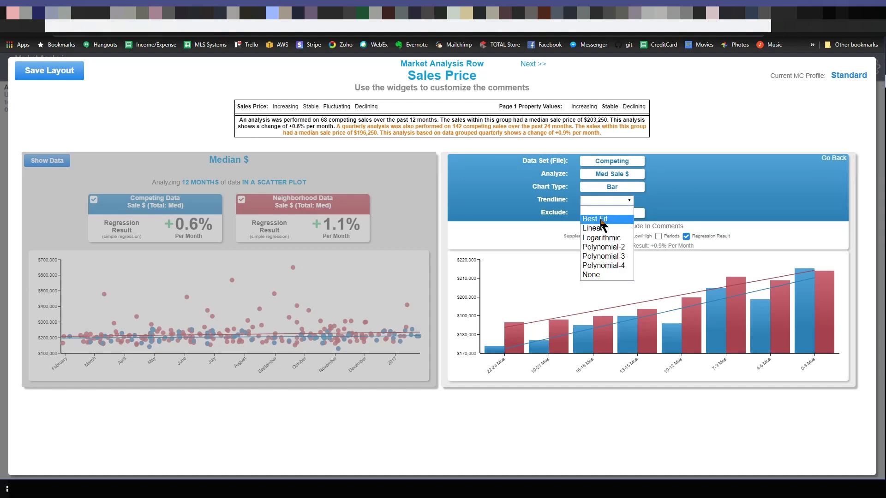
{"action": "left_click", "coordinate": [594, 218]}
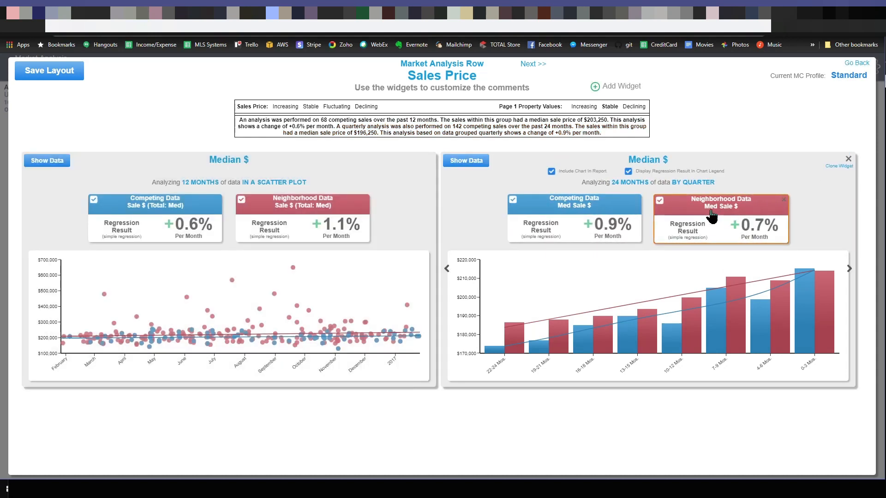
{"action": "left_click", "coordinate": [465, 160]}
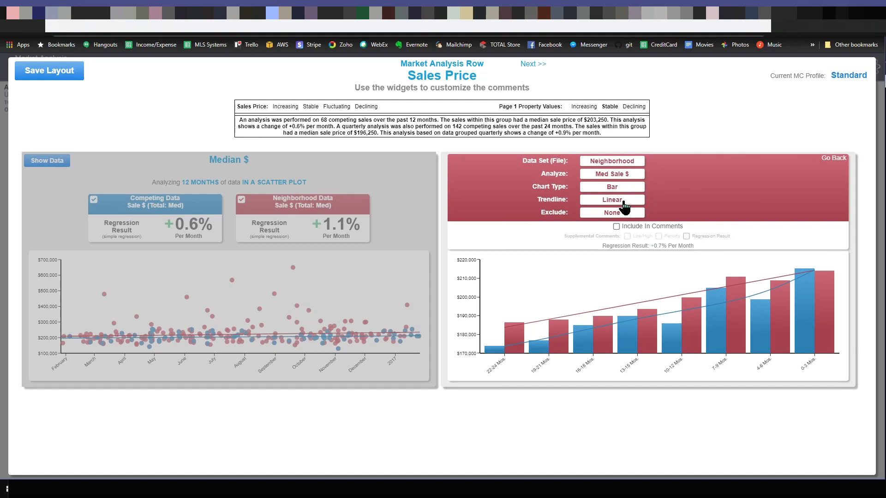
{"action": "left_click", "coordinate": [611, 199]}
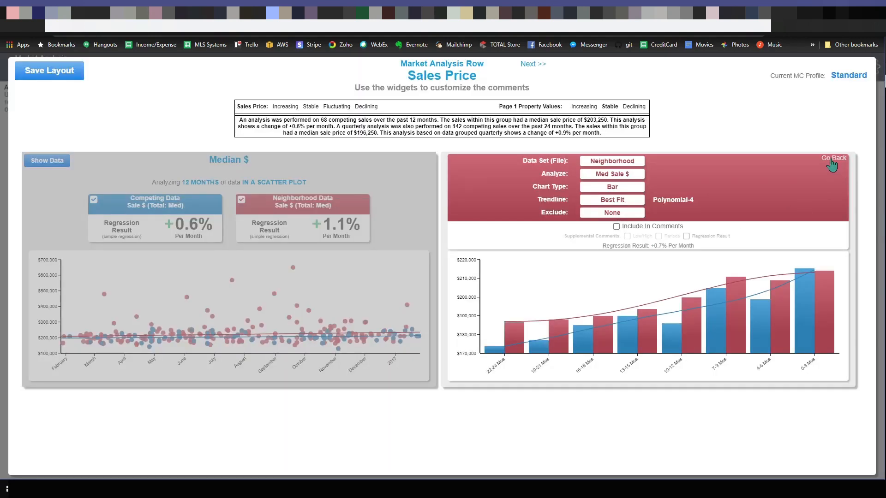
{"action": "left_click", "coordinate": [833, 159]}
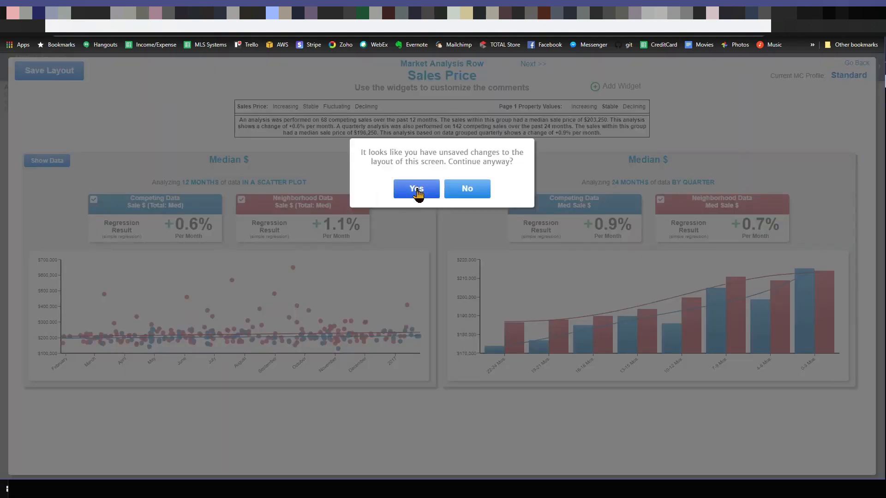
{"action": "left_click", "coordinate": [416, 188]}
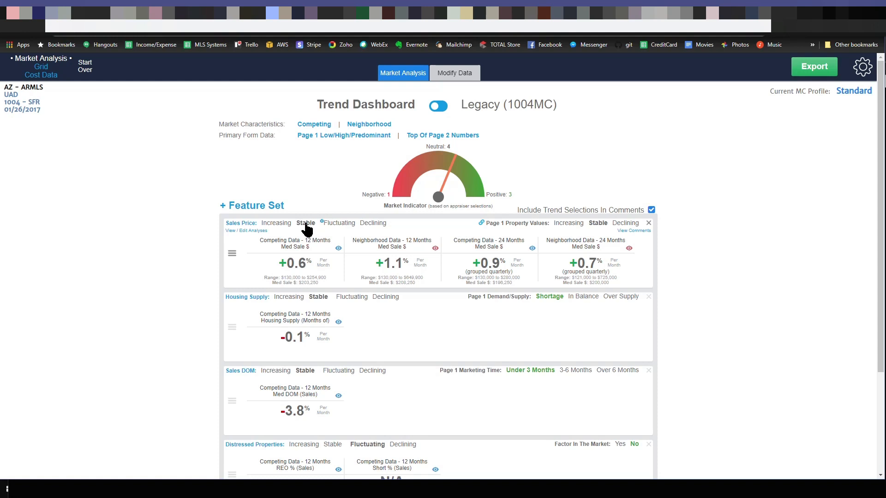
{"action": "left_click", "coordinate": [275, 222]}
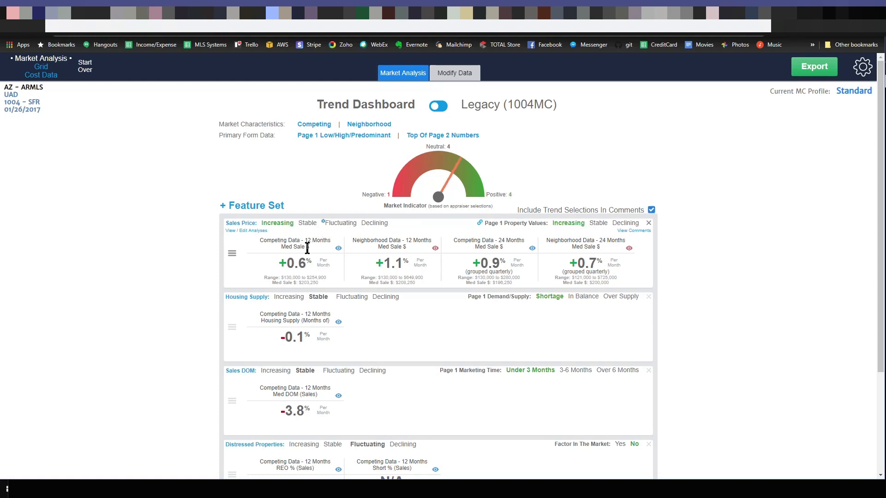
{"action": "mouse_move", "coordinate": [323, 234]}
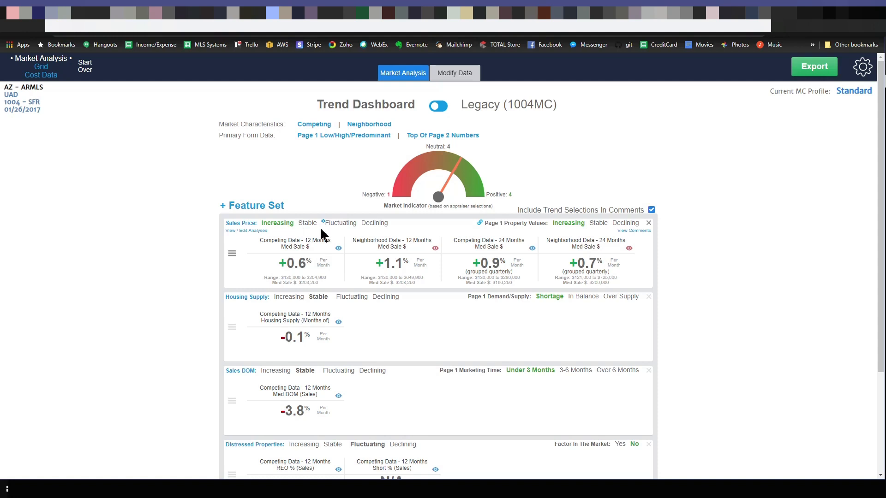
{"action": "mouse_move", "coordinate": [514, 264]}
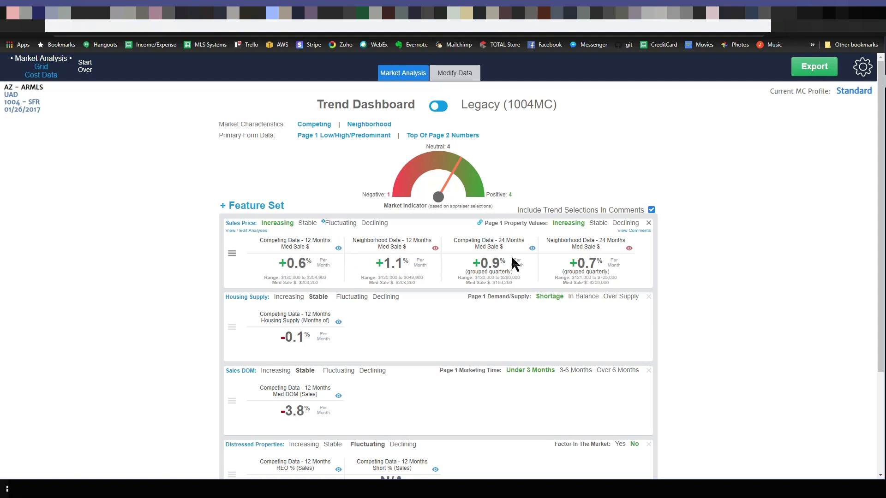
{"action": "mouse_move", "coordinate": [487, 283]}
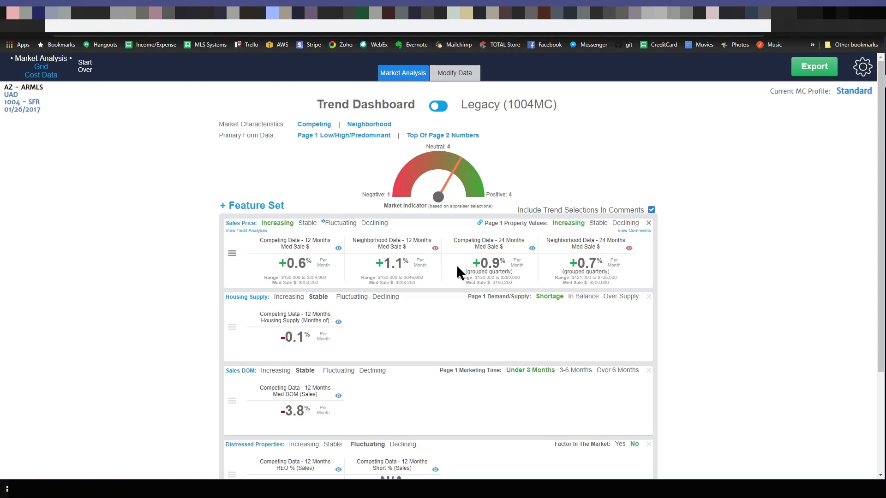
{"action": "mouse_move", "coordinate": [410, 271]}
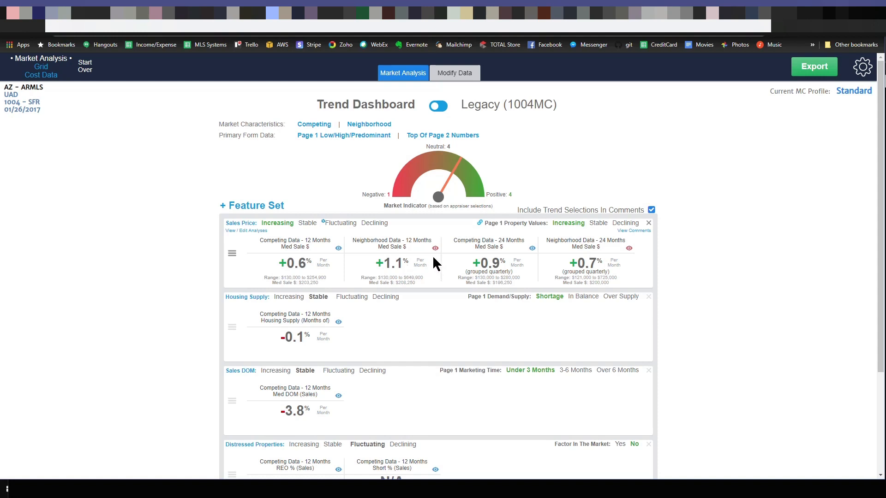
{"action": "mouse_move", "coordinate": [295, 238]}
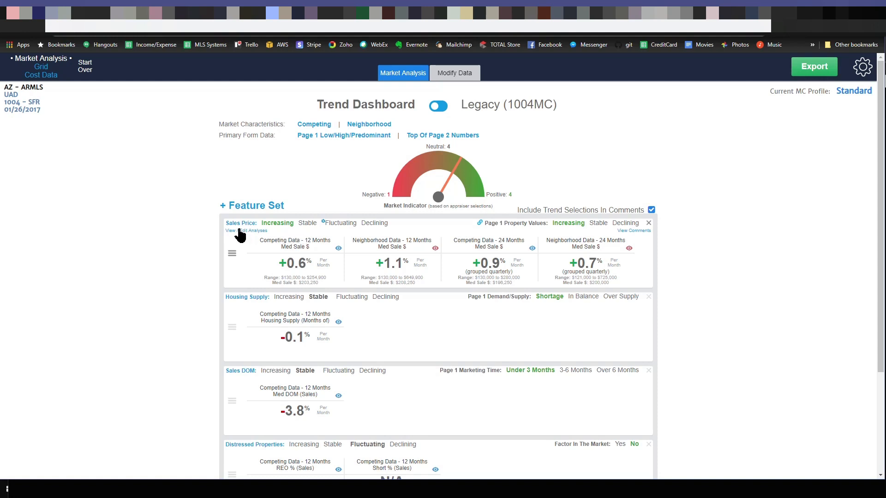
Reopen the Sales Price analyses and set excluded sale types to None.
{"action": "left_click", "coordinate": [245, 231]}
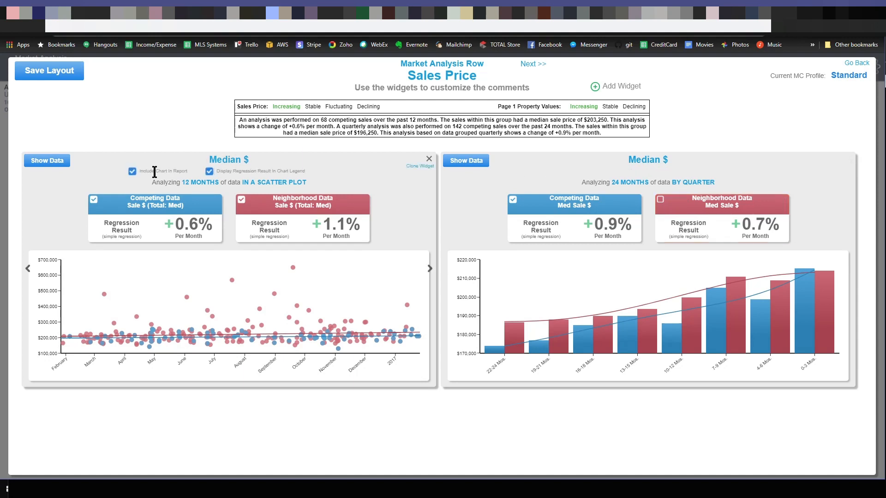
{"action": "mouse_move", "coordinate": [394, 265]}
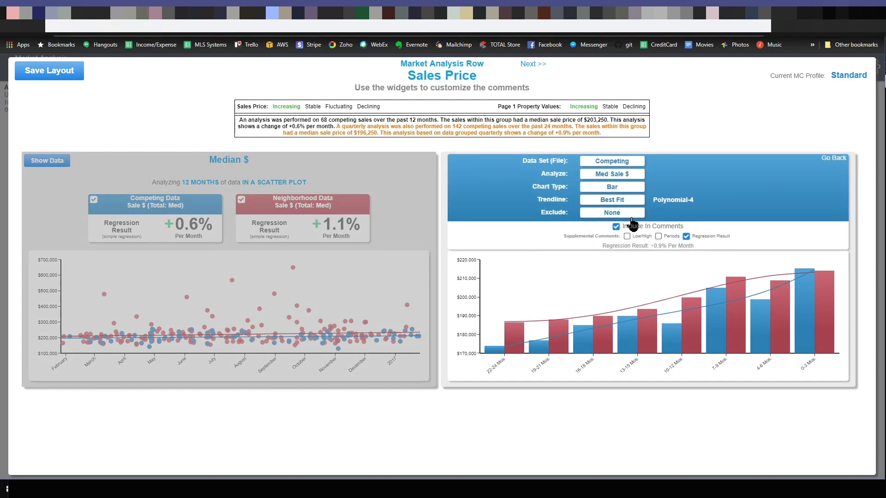
{"action": "left_click", "coordinate": [612, 212]}
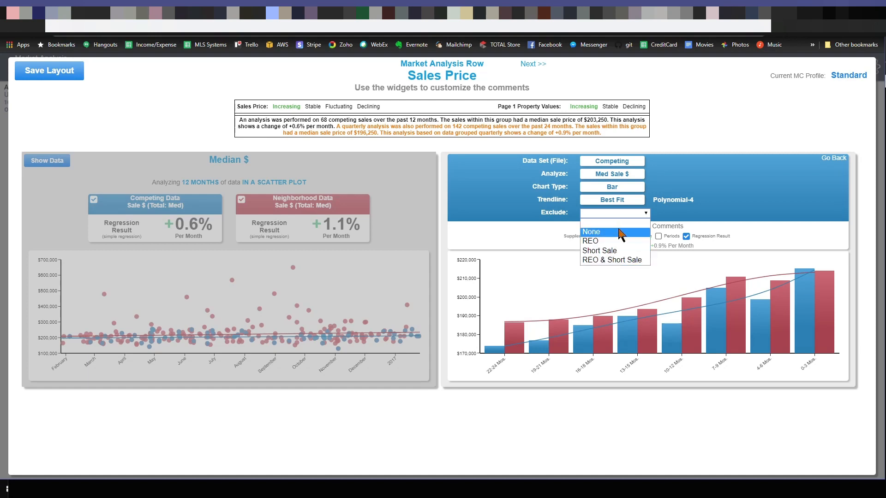
{"action": "left_click", "coordinate": [590, 233]}
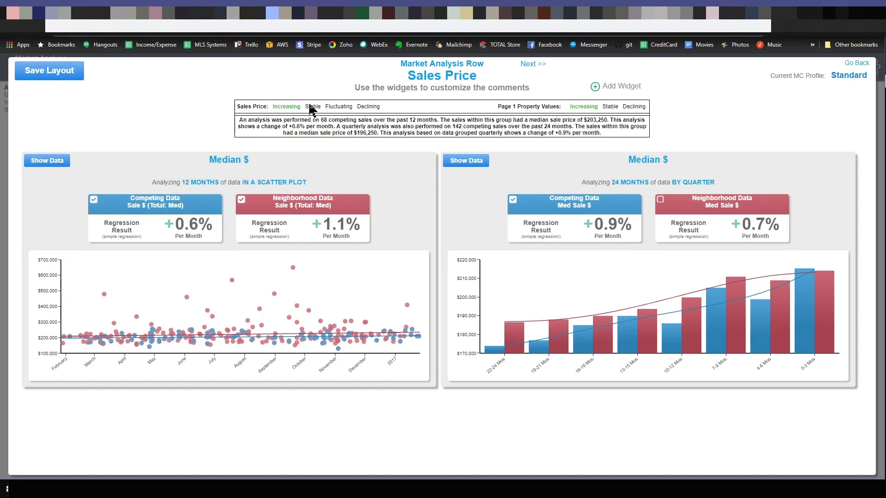
{"action": "mouse_move", "coordinate": [650, 282]}
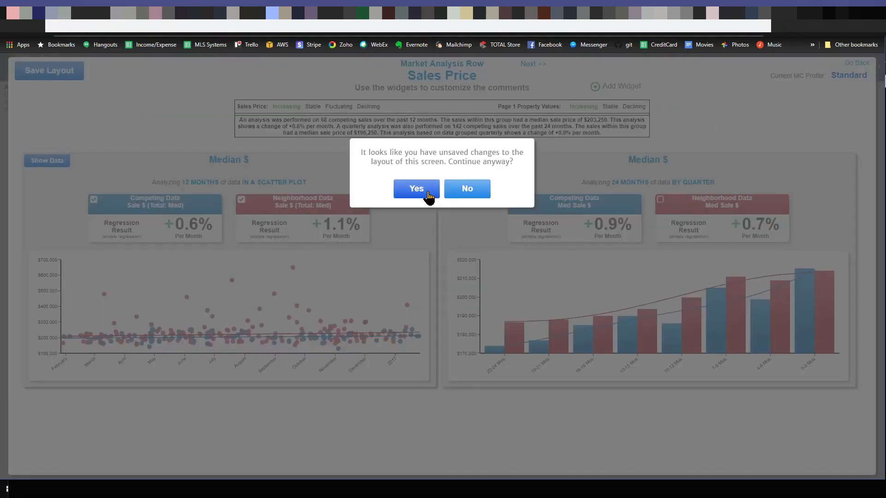
Leave the analysis page without saving the layout, returning to the Trend Dashboard.
{"action": "left_click", "coordinate": [416, 188]}
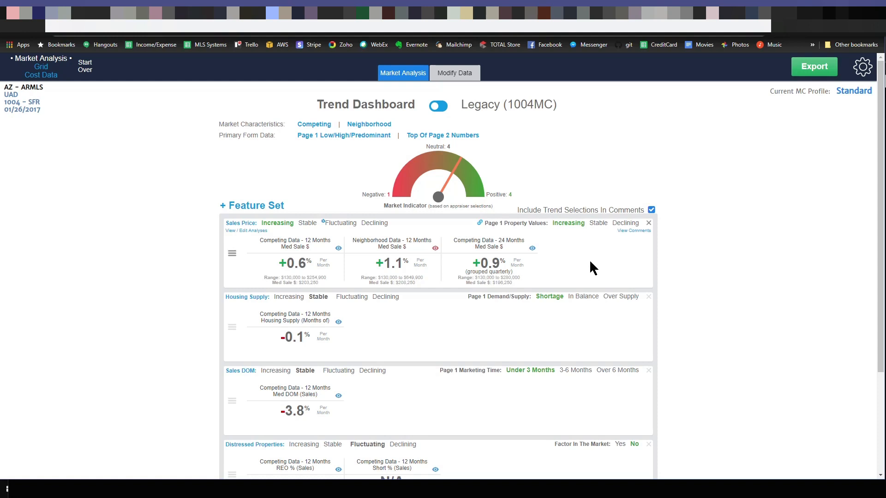
{"action": "mouse_move", "coordinate": [254, 234]}
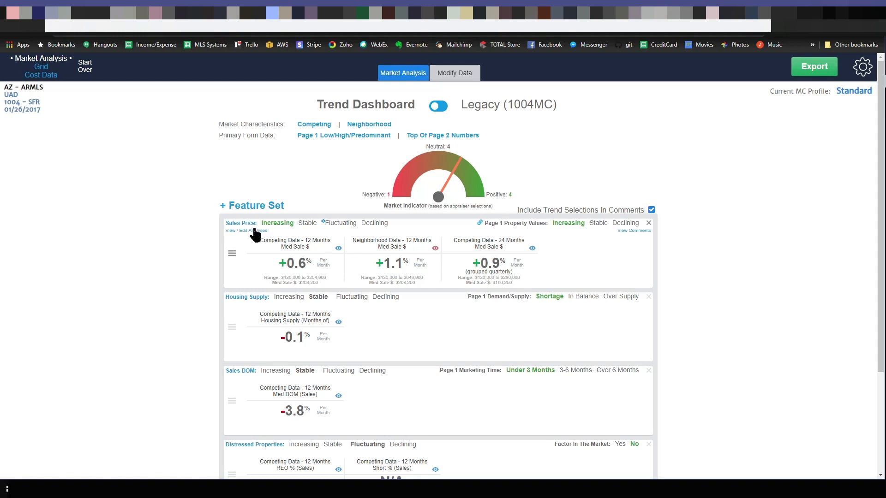
{"action": "mouse_move", "coordinate": [613, 284]}
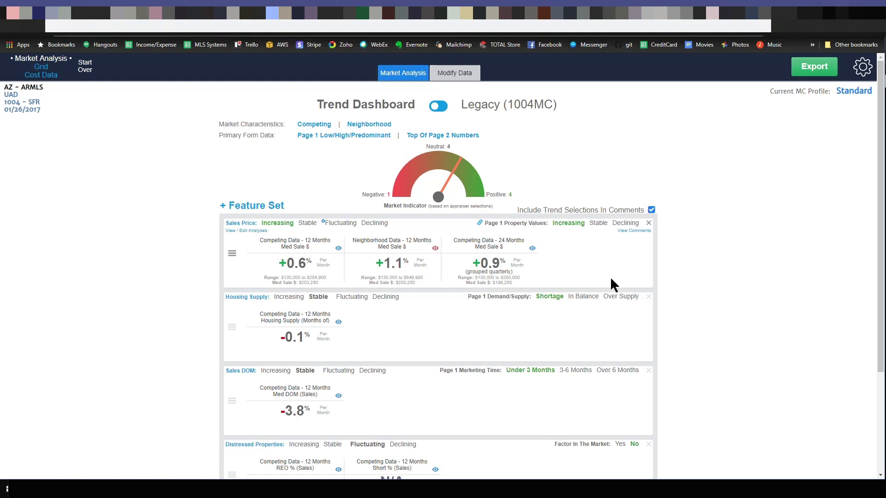
{"action": "mouse_move", "coordinate": [603, 264]}
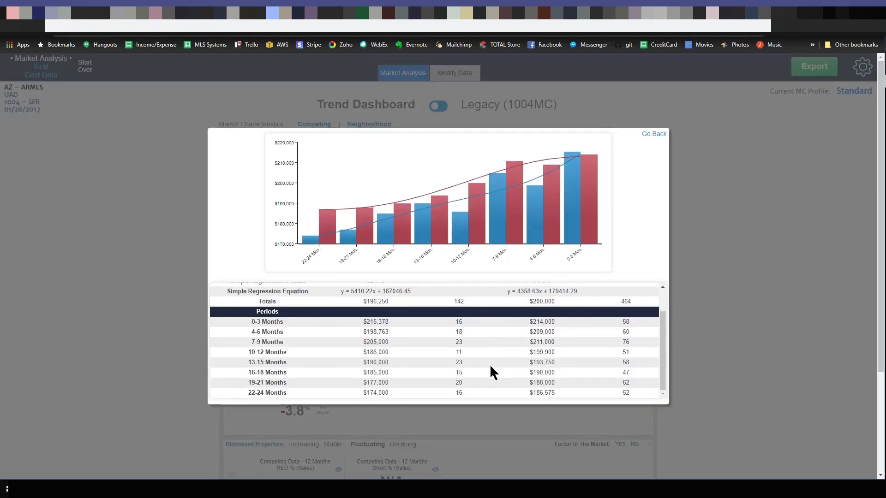
{"action": "mouse_move", "coordinate": [671, 187]}
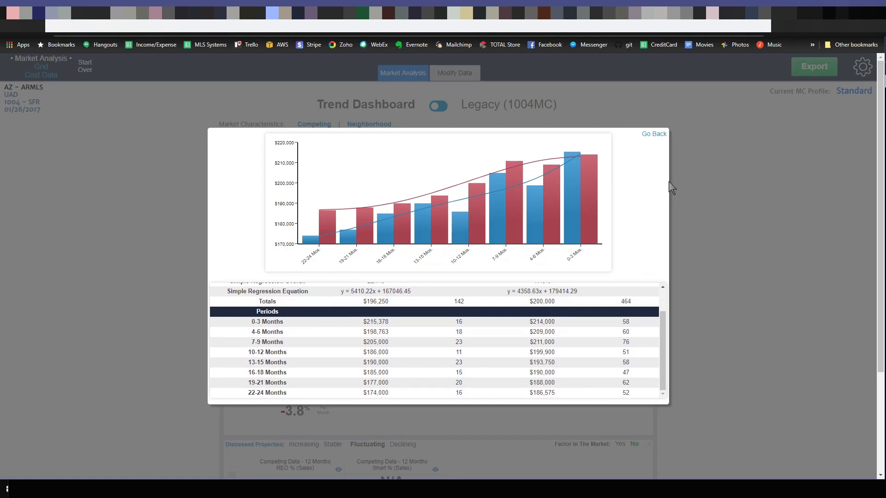
{"action": "left_click", "coordinate": [653, 134]}
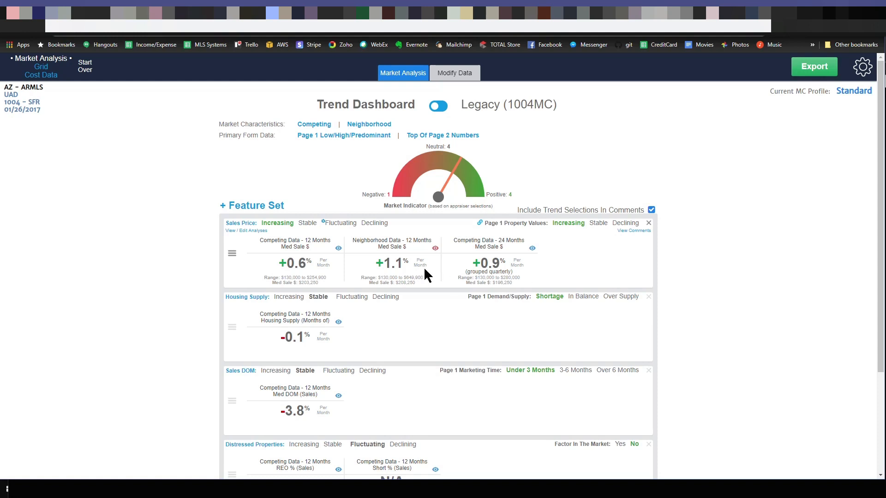
{"action": "scroll", "scroll_direction": "down", "scroll_amount": 3}
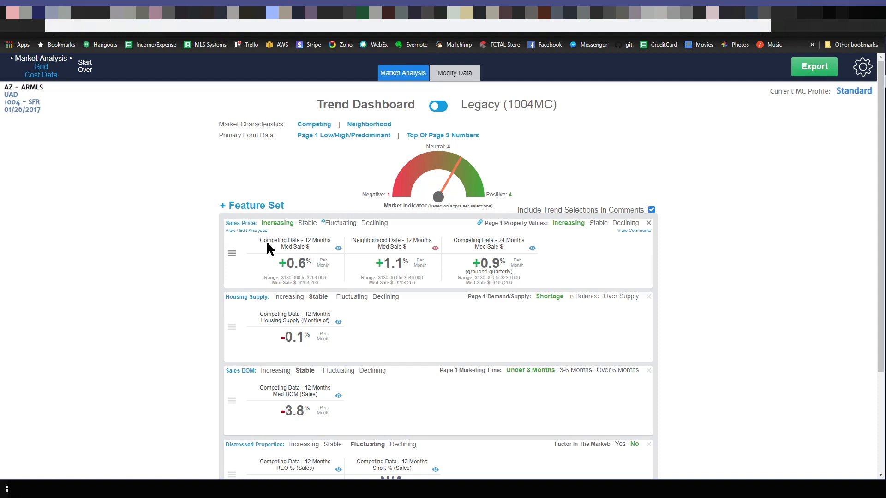
{"action": "scroll", "scroll_direction": "down", "scroll_amount": 3}
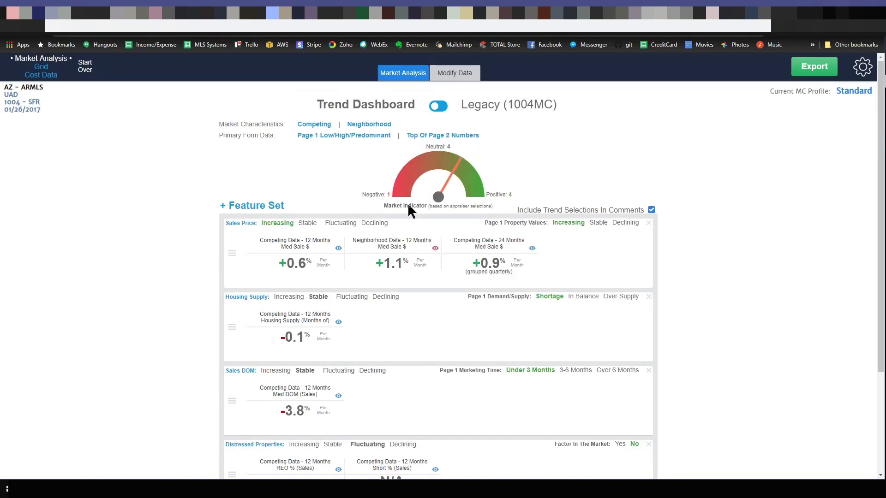
{"action": "mouse_move", "coordinate": [442, 185]}
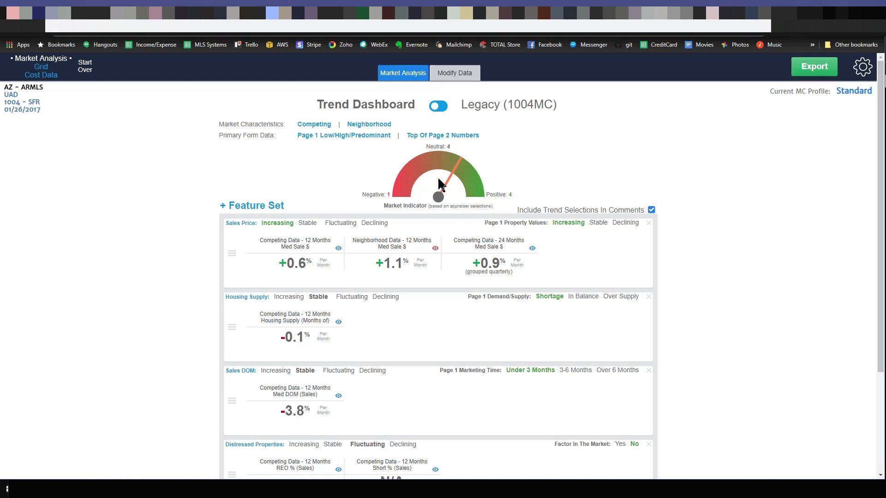
{"action": "mouse_move", "coordinate": [666, 252]}
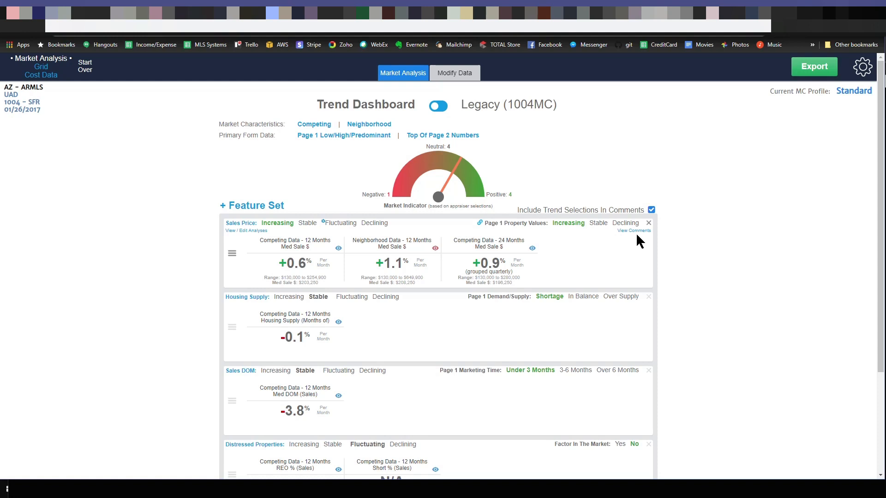
{"action": "left_click", "coordinate": [634, 230]}
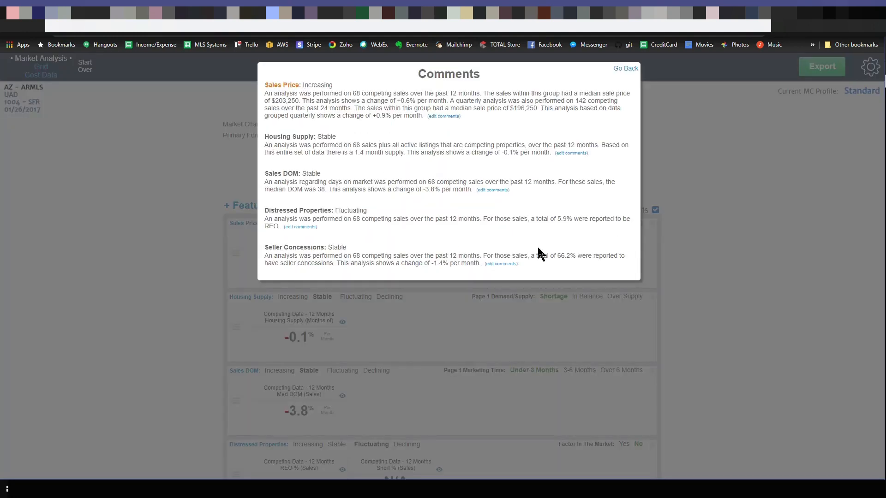
{"action": "mouse_move", "coordinate": [390, 131]}
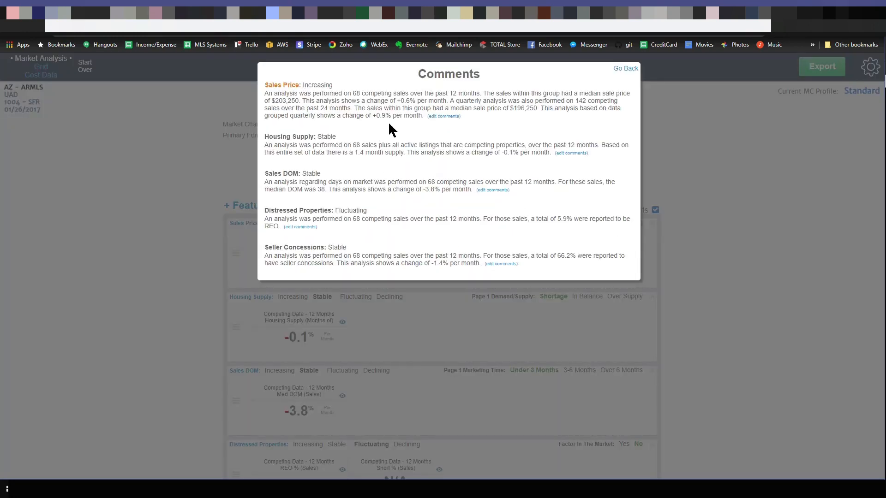
{"action": "mouse_move", "coordinate": [417, 128]}
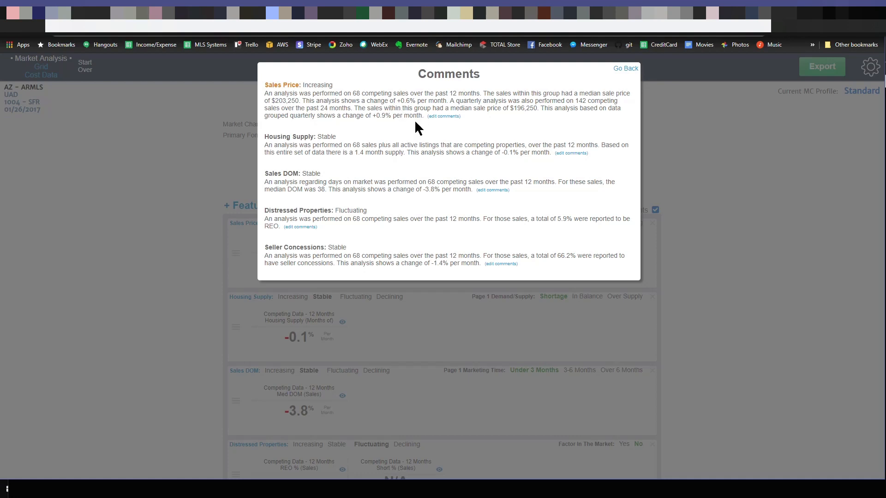
{"action": "mouse_move", "coordinate": [448, 172]}
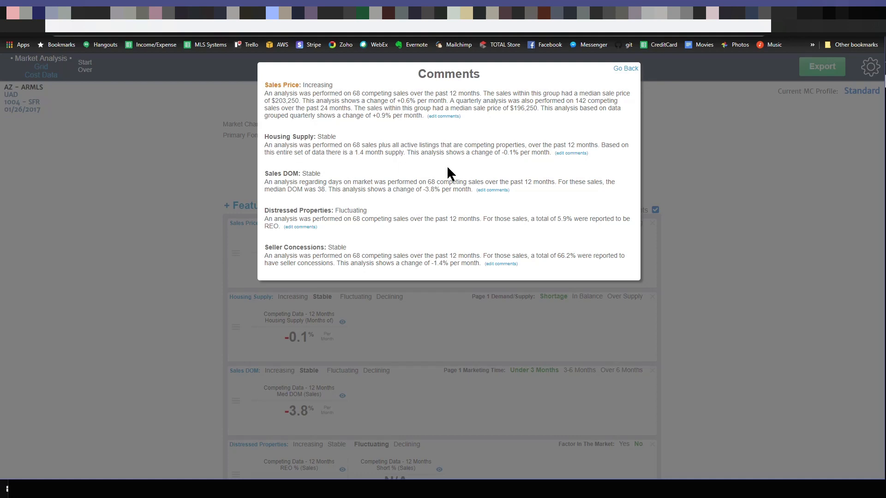
{"action": "mouse_move", "coordinate": [397, 168]}
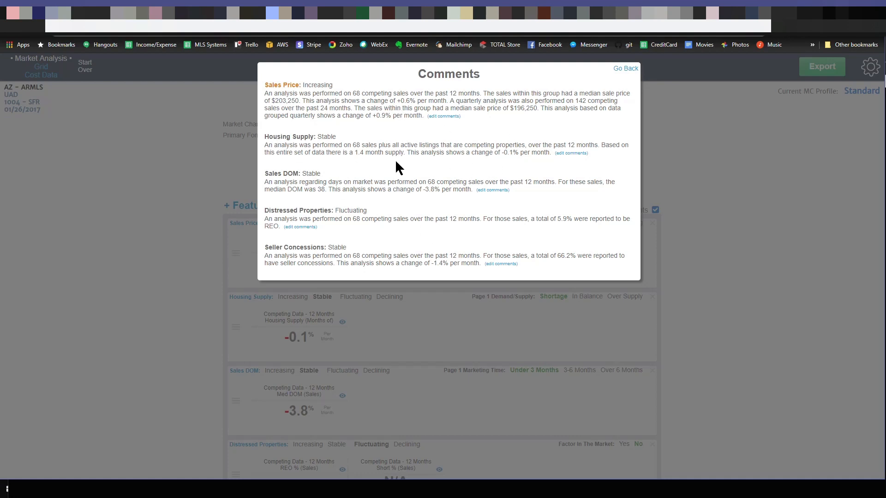
{"action": "left_click", "coordinate": [625, 68]}
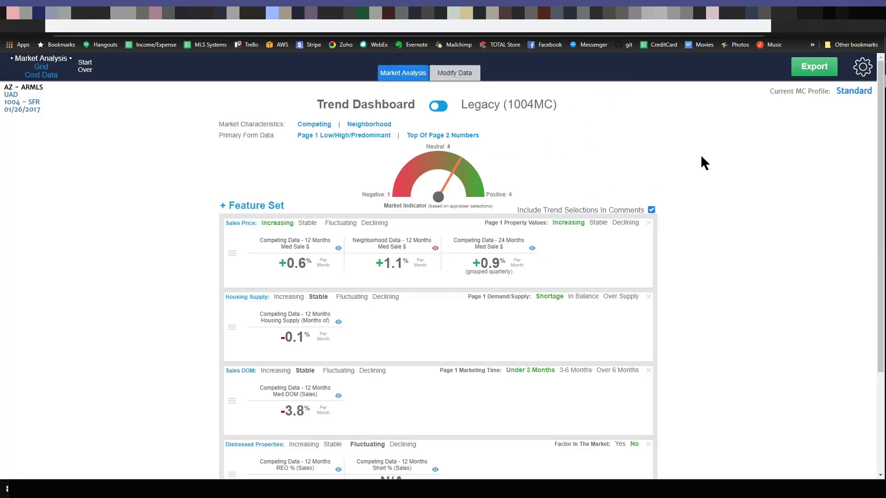
{"action": "left_click", "coordinate": [814, 66]}
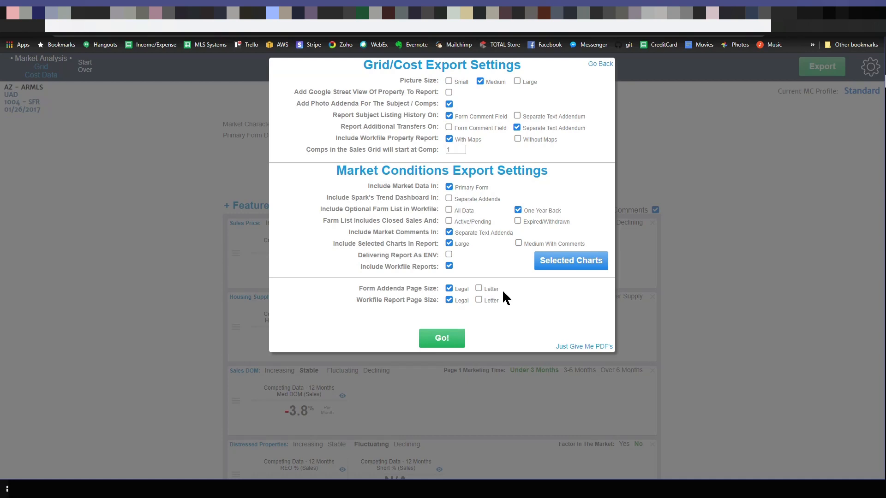
{"action": "mouse_move", "coordinate": [434, 186]}
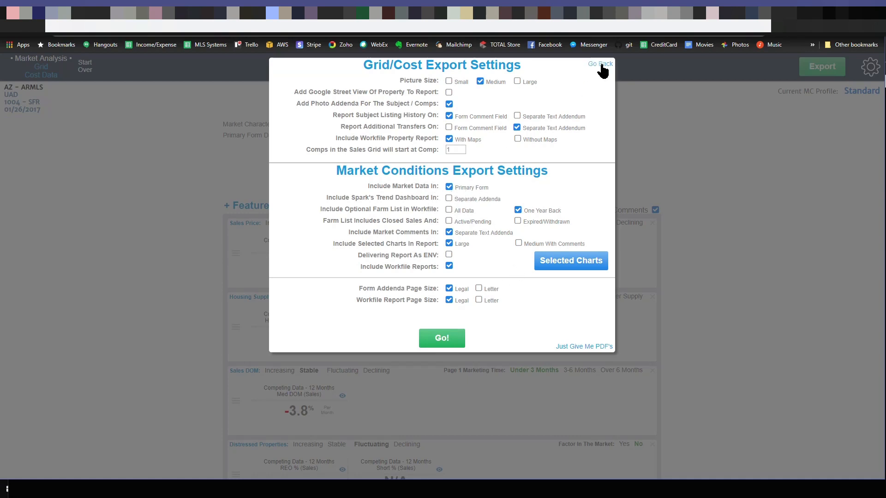
{"action": "left_click", "coordinate": [599, 64]}
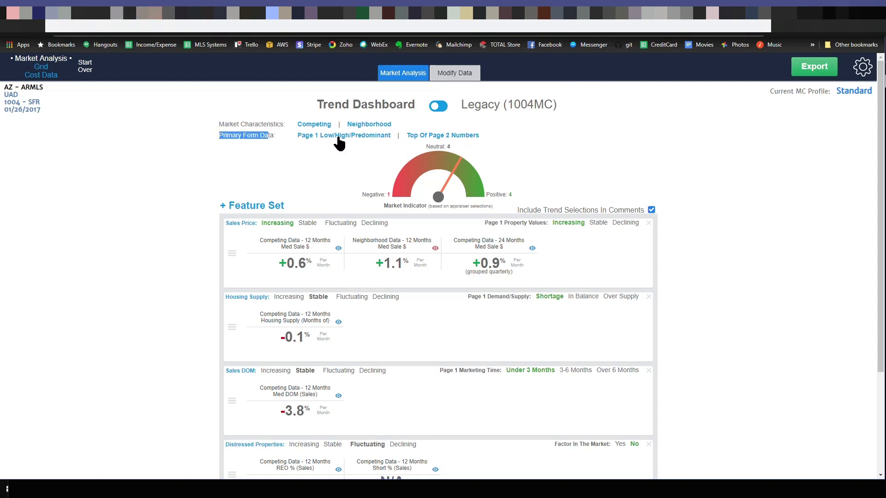
View the Page 1 and Page 2 primary form numbers, then return to the Trend Dashboard.
{"action": "left_click", "coordinate": [343, 135]}
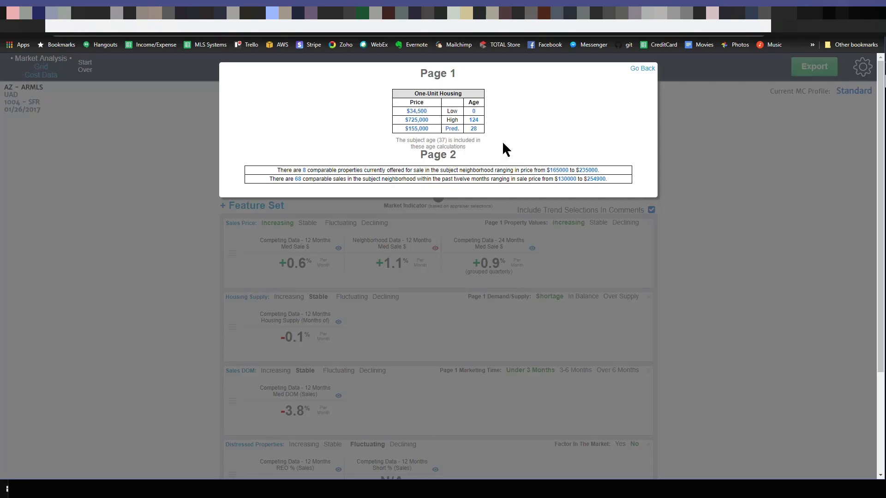
{"action": "mouse_move", "coordinate": [478, 113]}
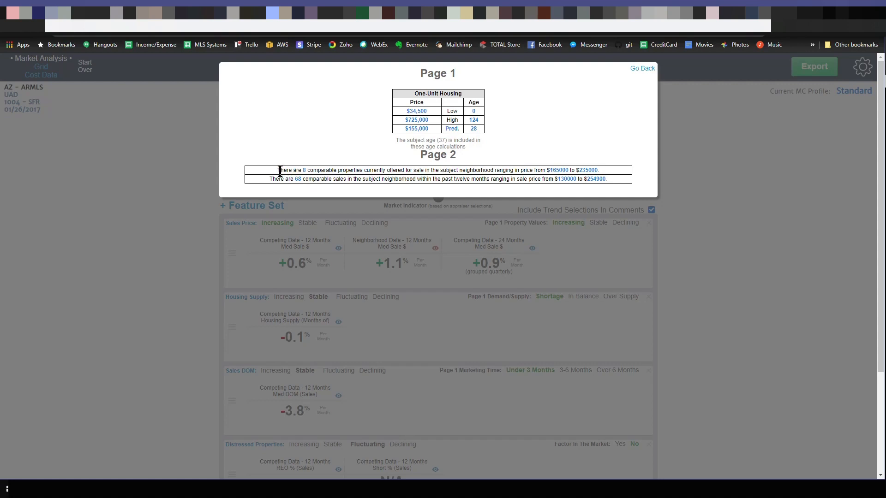
{"action": "mouse_move", "coordinate": [393, 166]}
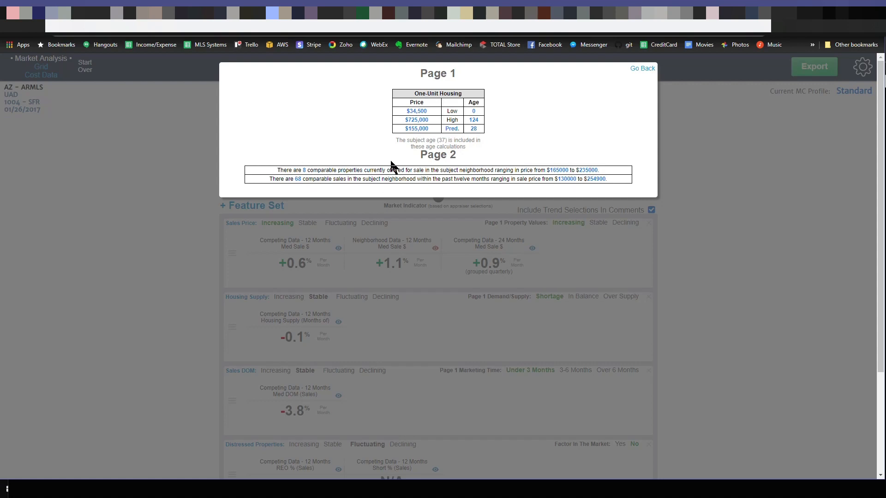
{"action": "mouse_move", "coordinate": [372, 181]}
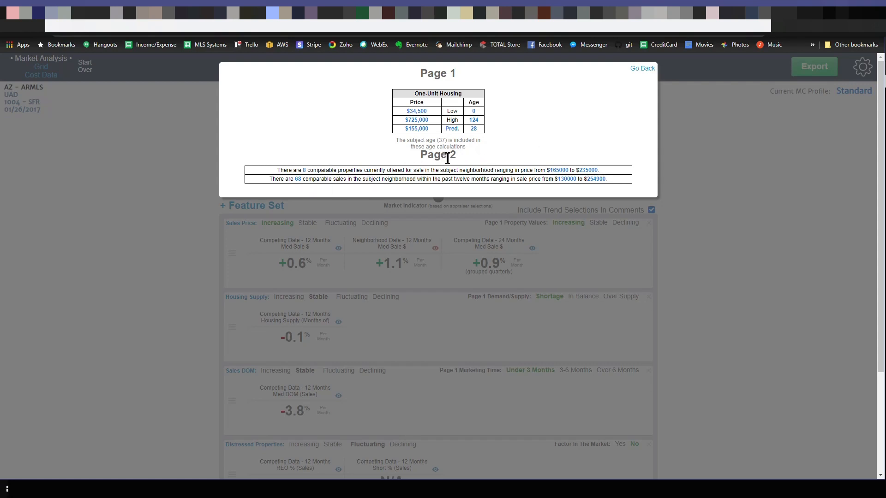
{"action": "mouse_move", "coordinate": [638, 75]}
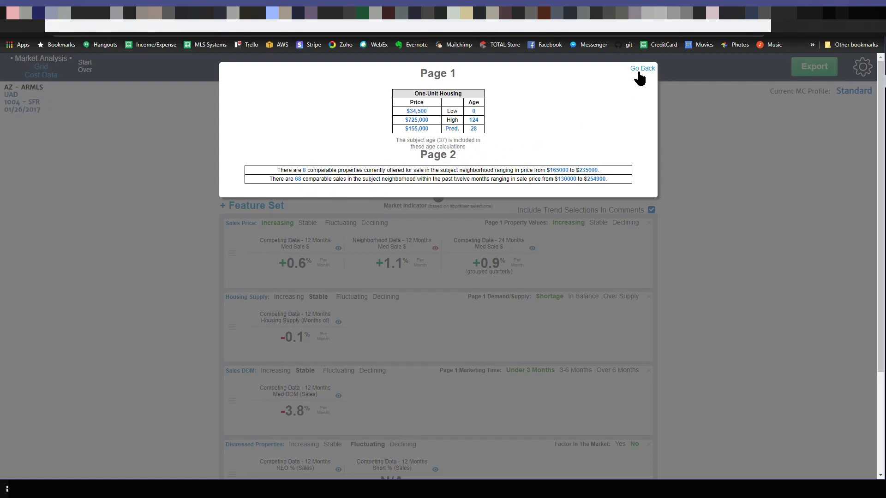
{"action": "left_click", "coordinate": [642, 68]}
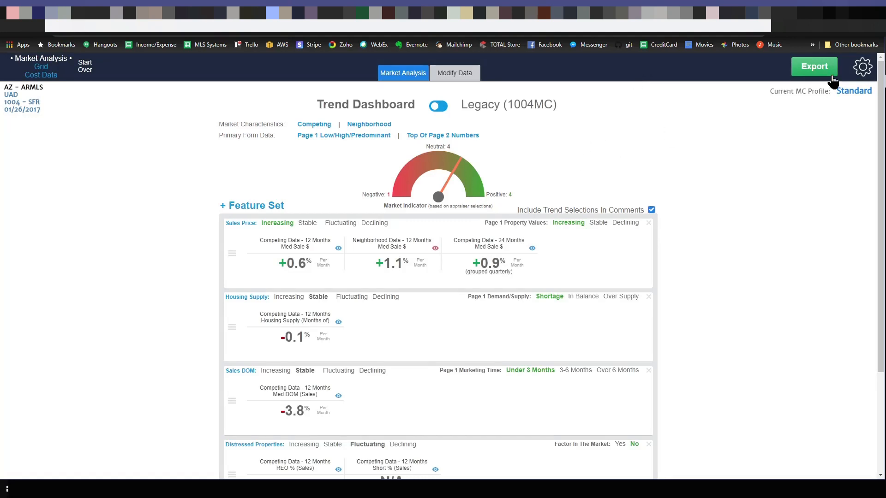
Export with Spark's Trend Dashboard included as a Separate Addenda and start the run with Go!
{"action": "left_click", "coordinate": [813, 66]}
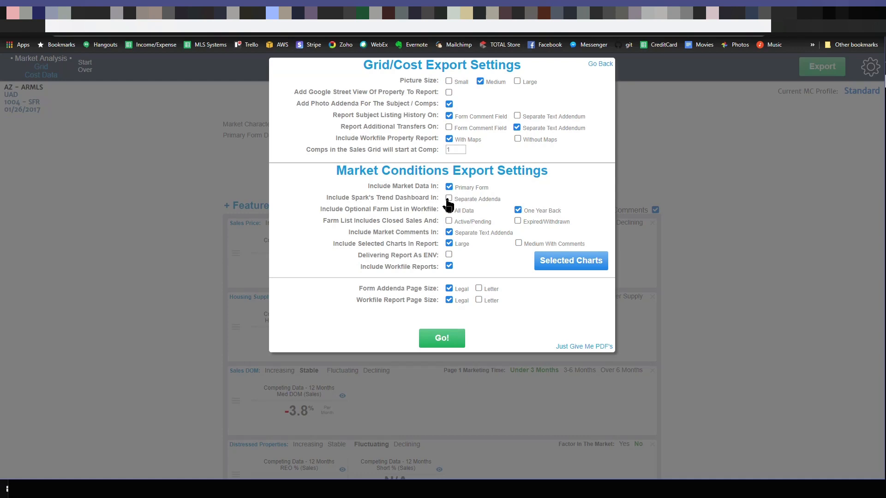
{"action": "left_click", "coordinate": [450, 199]}
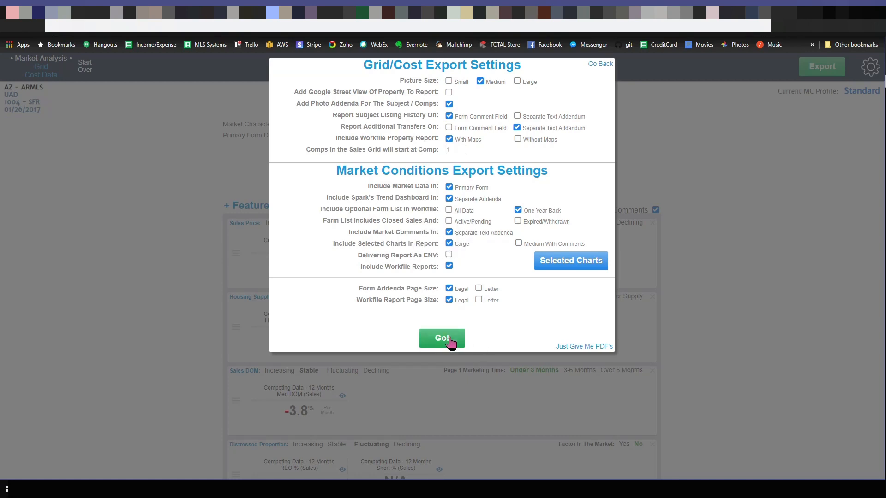
{"action": "left_click", "coordinate": [441, 338]}
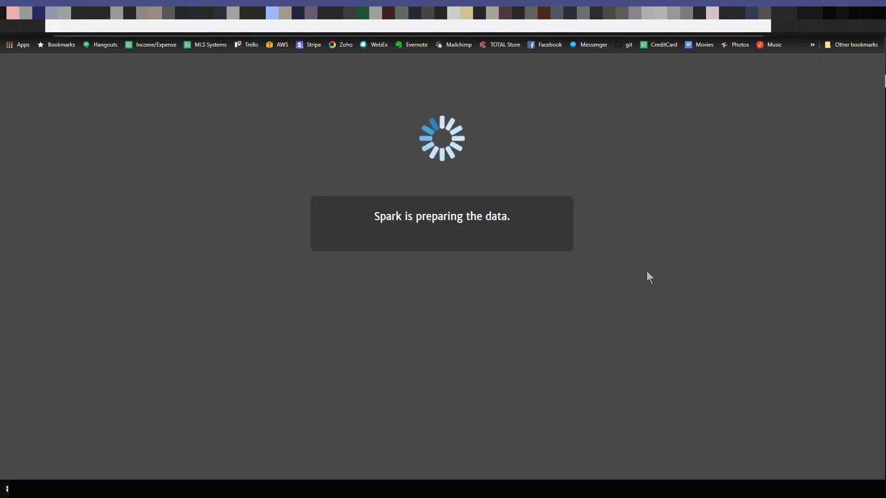
{"action": "mouse_move", "coordinate": [587, 247]}
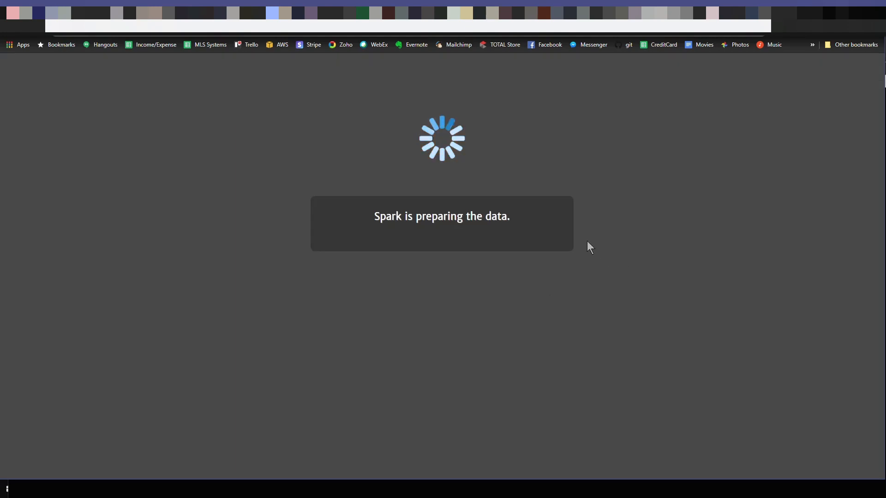
{"action": "mouse_move", "coordinate": [520, 192]}
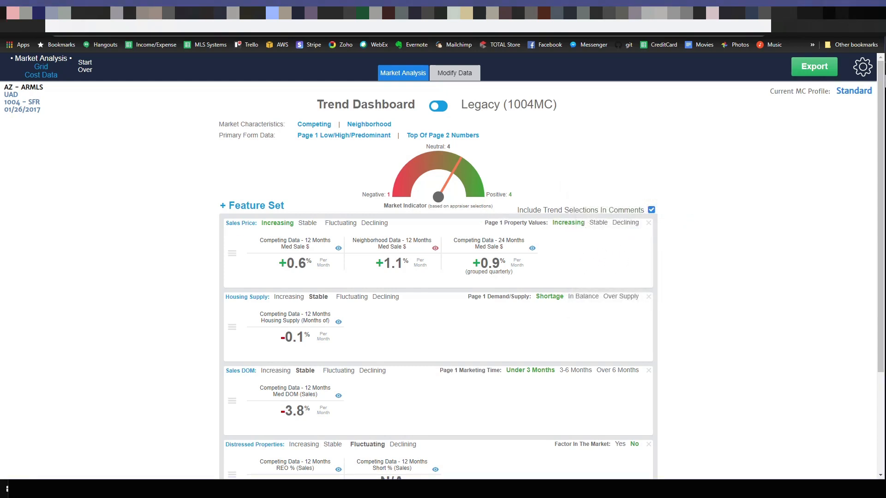
{"action": "left_click", "coordinate": [814, 66]}
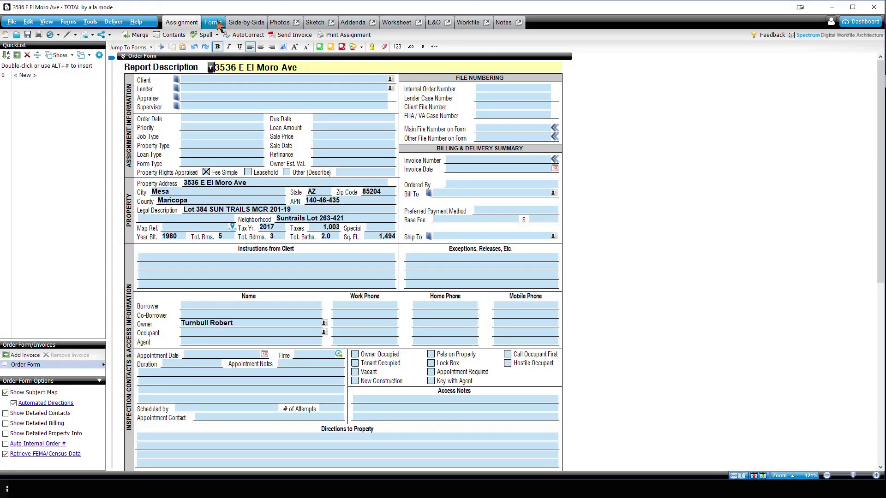
Review the Market Conditions Comments Addendum and Market Conditions Analysis in the report's Forms.
{"action": "left_click", "coordinate": [212, 22]}
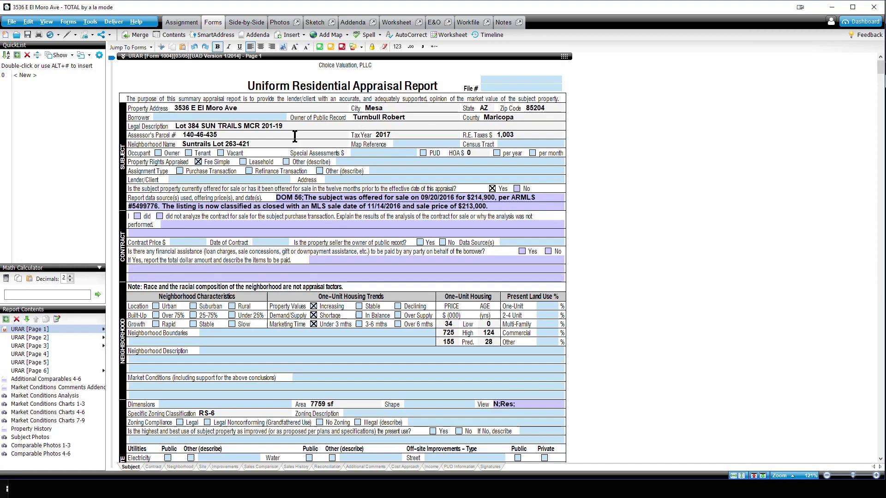
{"action": "mouse_move", "coordinate": [134, 298]}
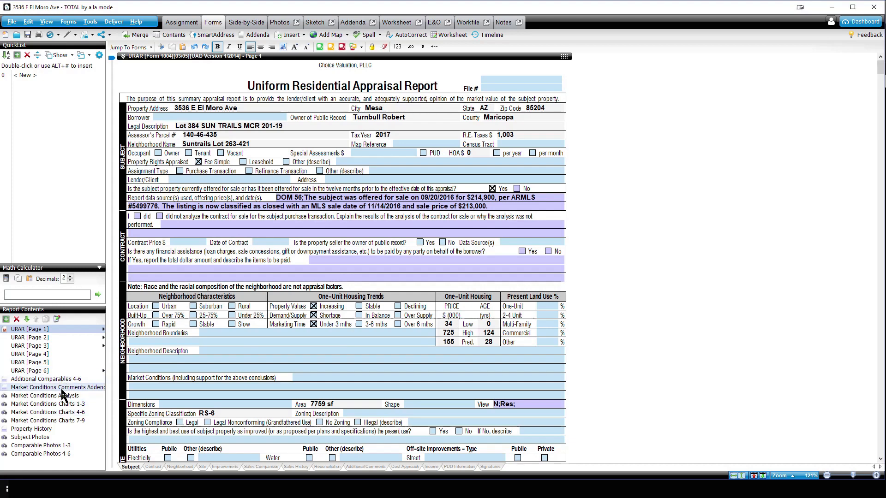
{"action": "left_click", "coordinate": [57, 387]}
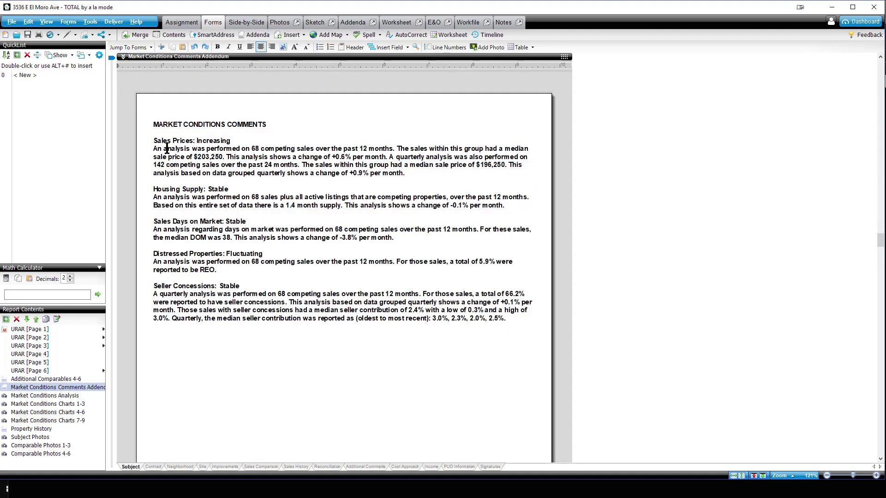
{"action": "mouse_move", "coordinate": [422, 311]}
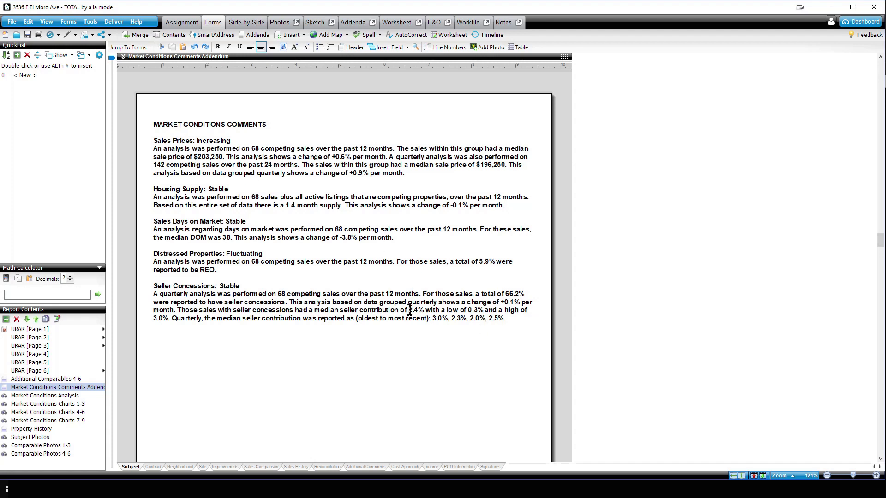
{"action": "mouse_move", "coordinate": [123, 416]}
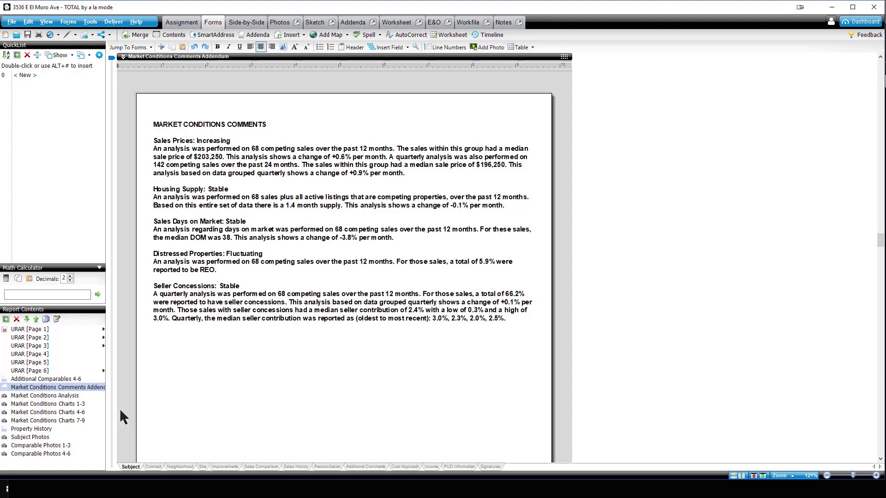
{"action": "left_click", "coordinate": [44, 395]}
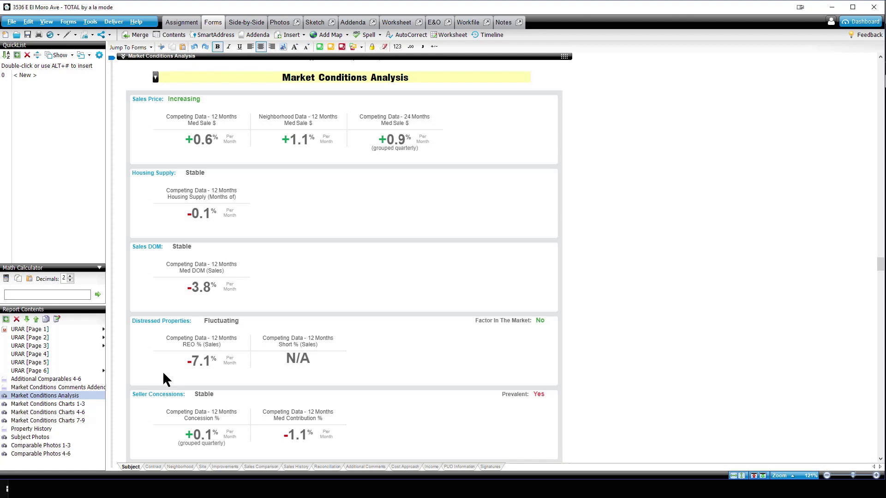
{"action": "mouse_move", "coordinate": [486, 373]}
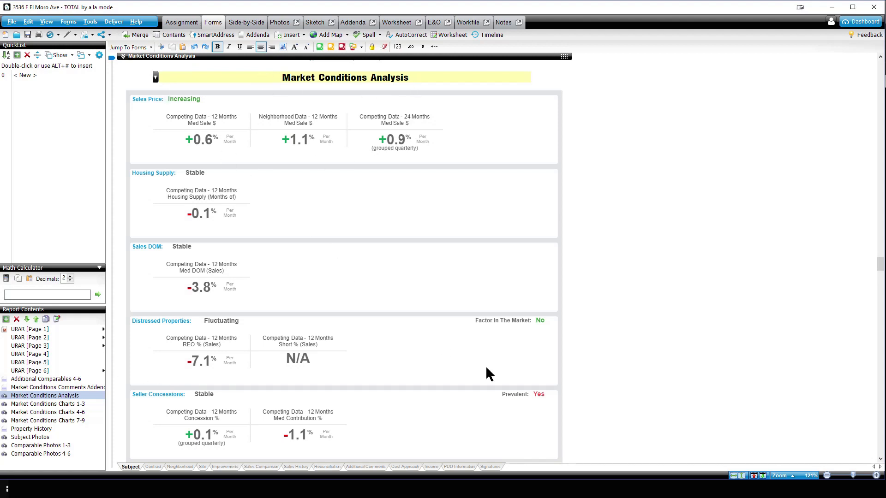
{"action": "mouse_move", "coordinate": [284, 236]}
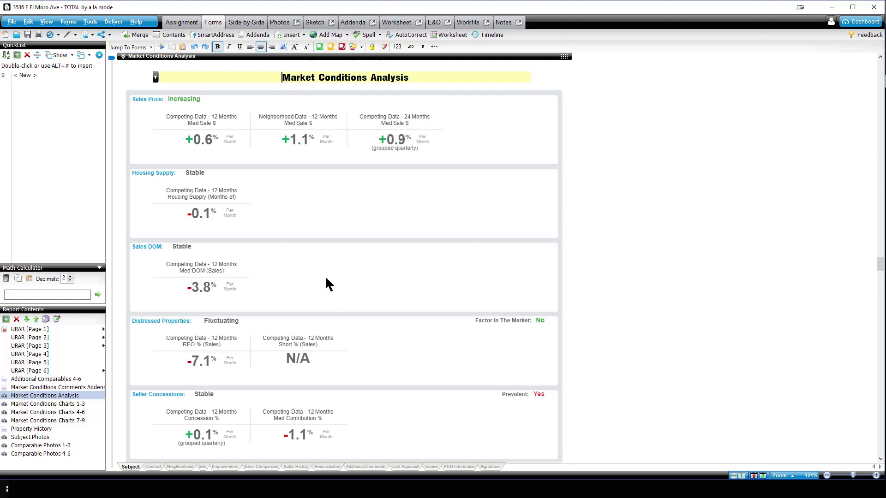
Review Market Conditions Charts 1-3 and 4-6, then show the Workfile's exported files.
{"action": "left_click", "coordinate": [47, 404]}
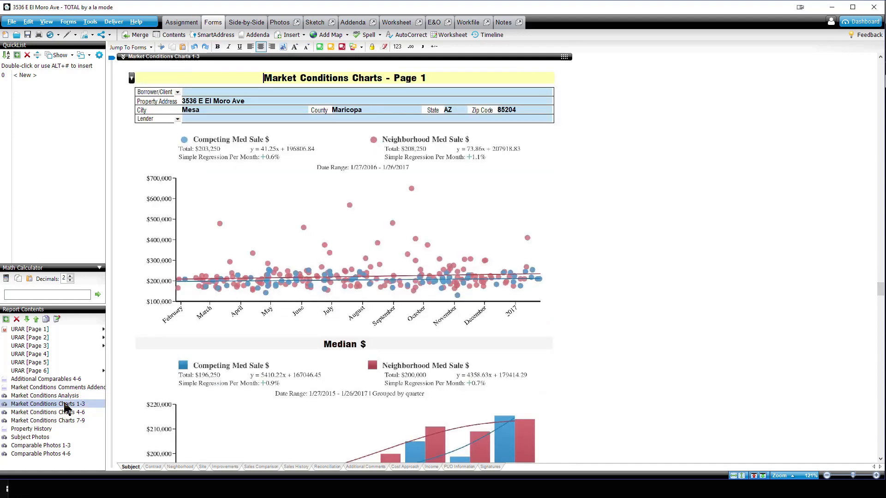
{"action": "left_click", "coordinate": [46, 412]}
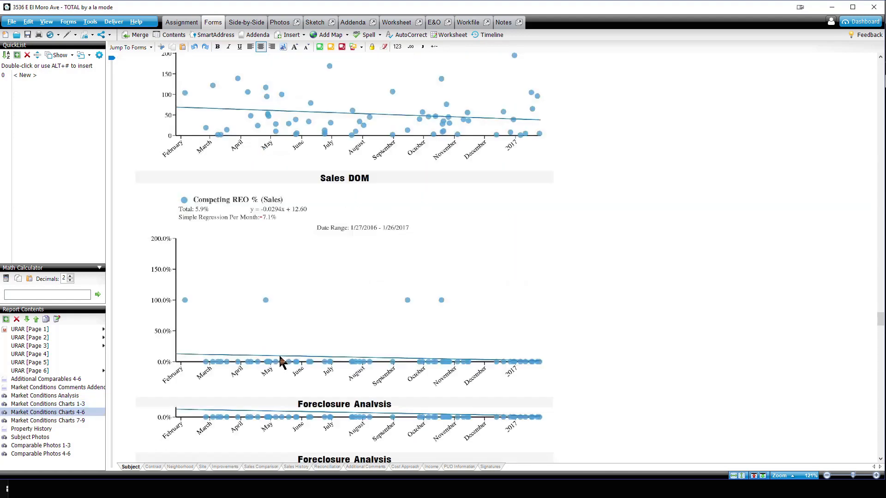
{"action": "scroll", "scroll_direction": "down", "scroll_amount": 3}
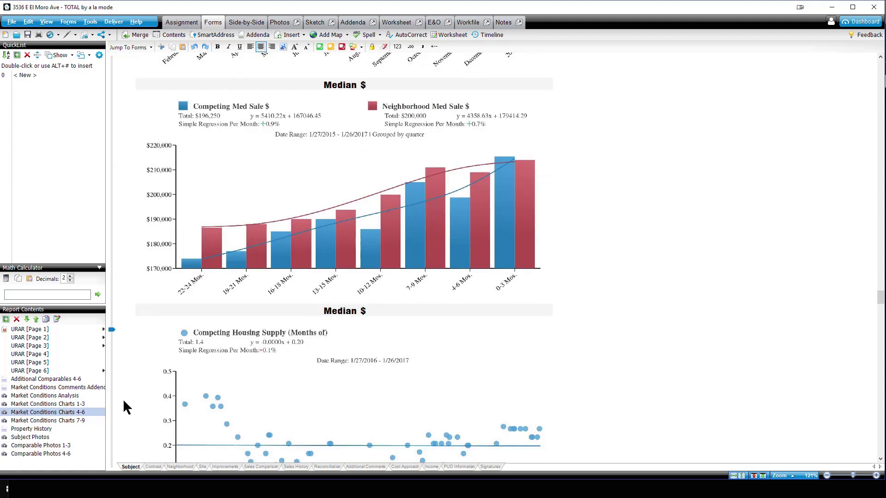
{"action": "mouse_move", "coordinate": [351, 120]}
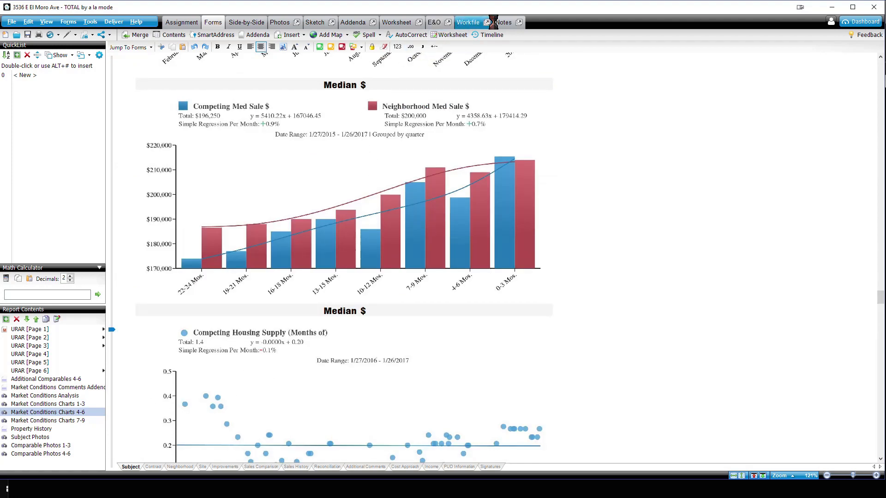
{"action": "left_click", "coordinate": [467, 22]}
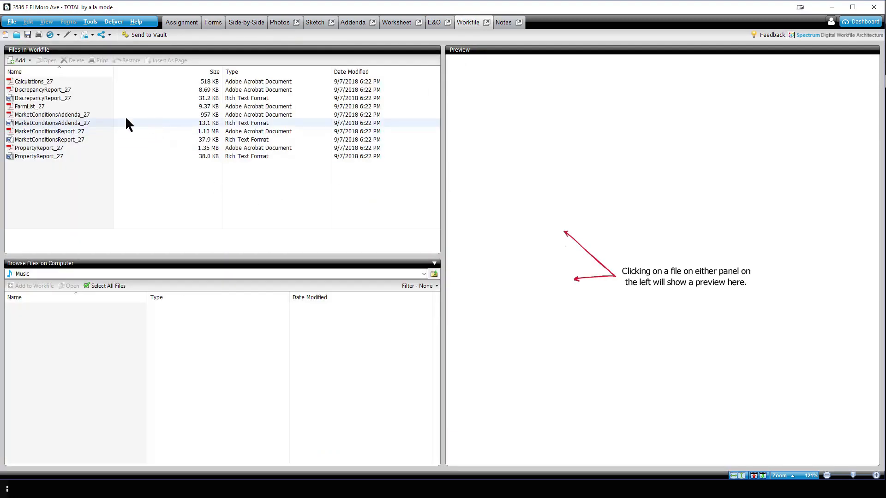
{"action": "mouse_move", "coordinate": [61, 133]}
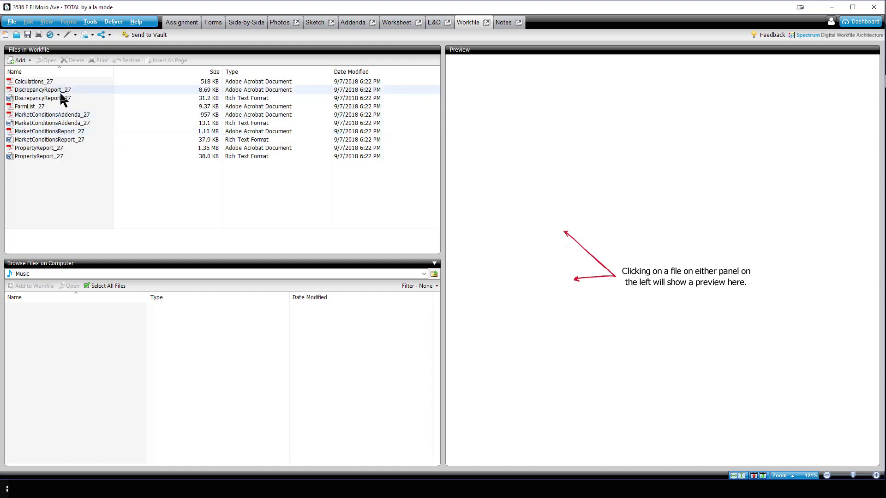
Preview the MarketConditionsReport_27 PDF with its housing trends tables and comments.
{"action": "left_click", "coordinate": [48, 131]}
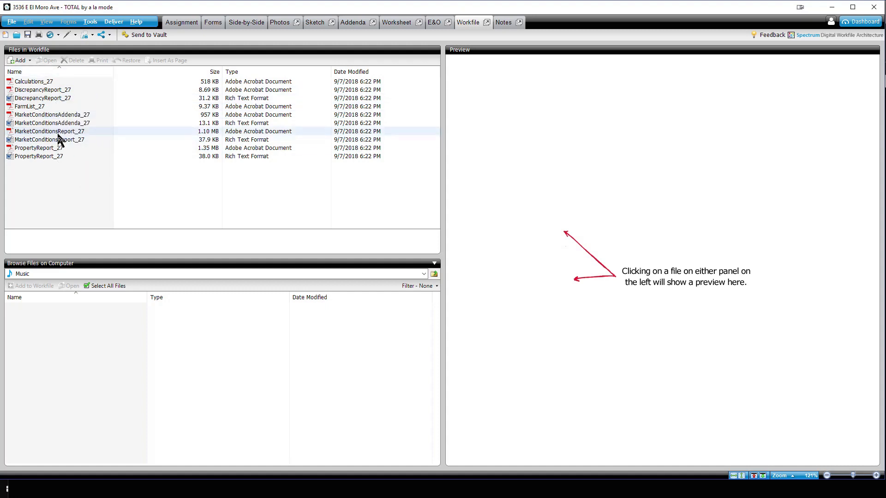
{"action": "left_click", "coordinate": [48, 131]}
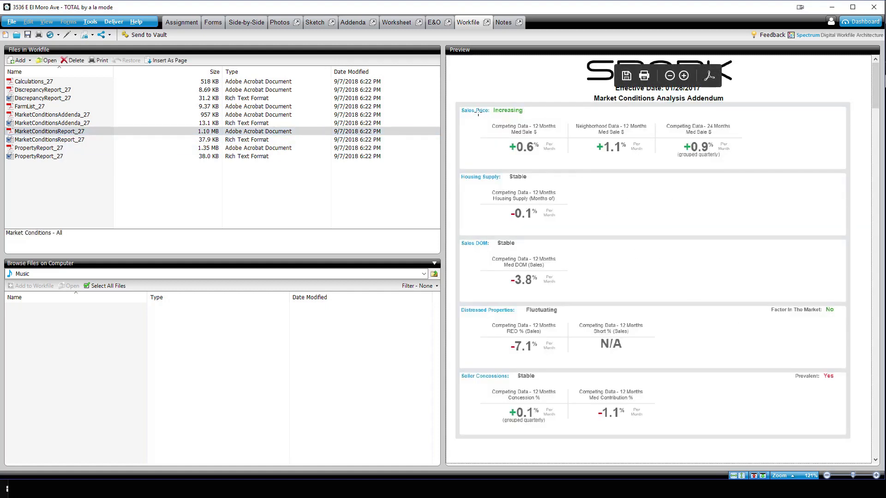
{"action": "scroll", "scroll_direction": "down", "scroll_amount": 3}
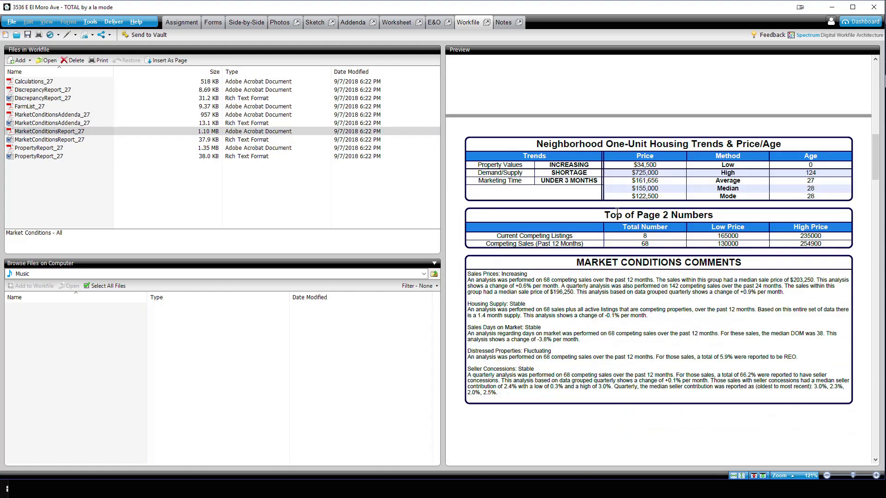